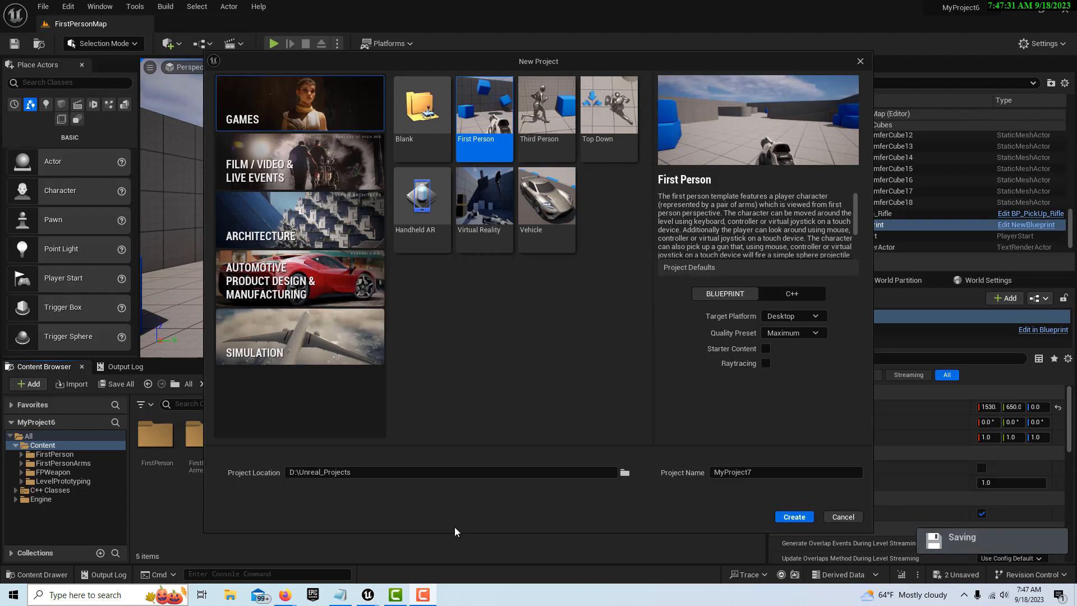
pyautogui.moveTo(785, 280)
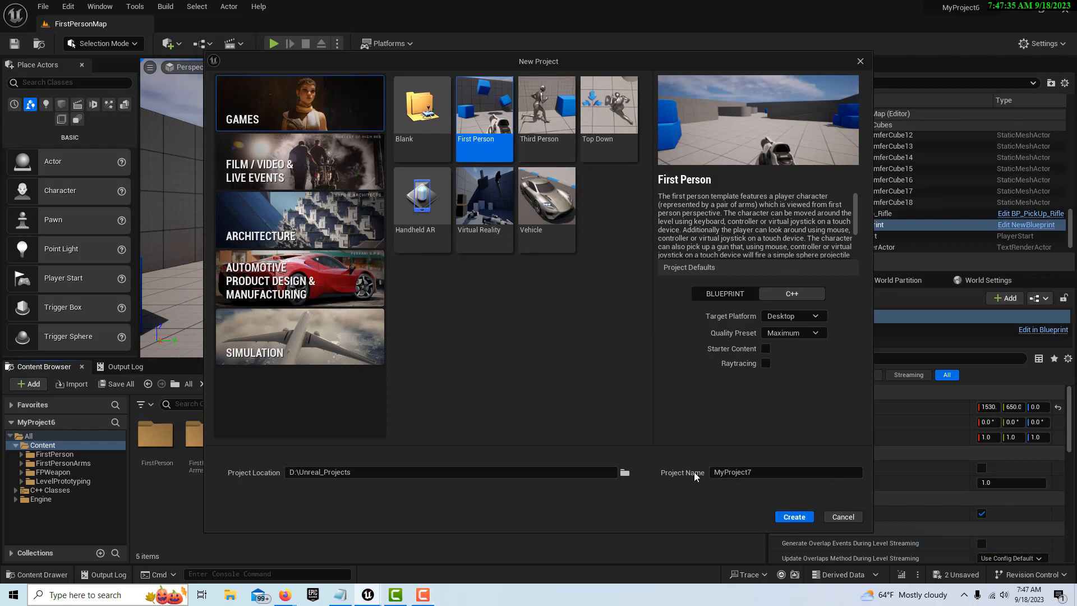
pyautogui.moveTo(734, 507)
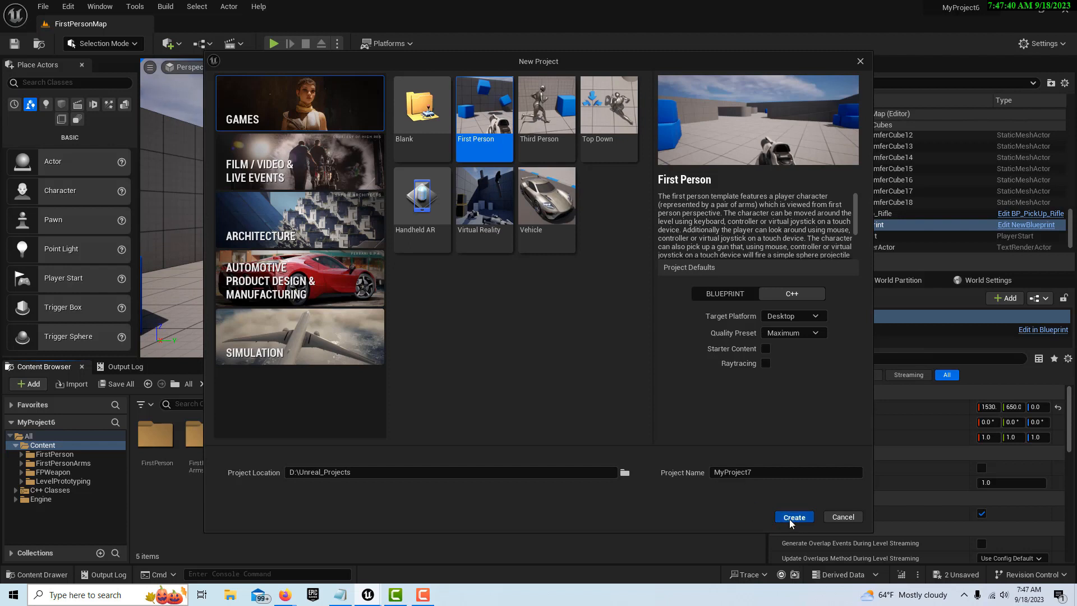
# Create the C++ First Person project MyProject7 in D:\Unreal_Projects.
pyautogui.click(793, 516)
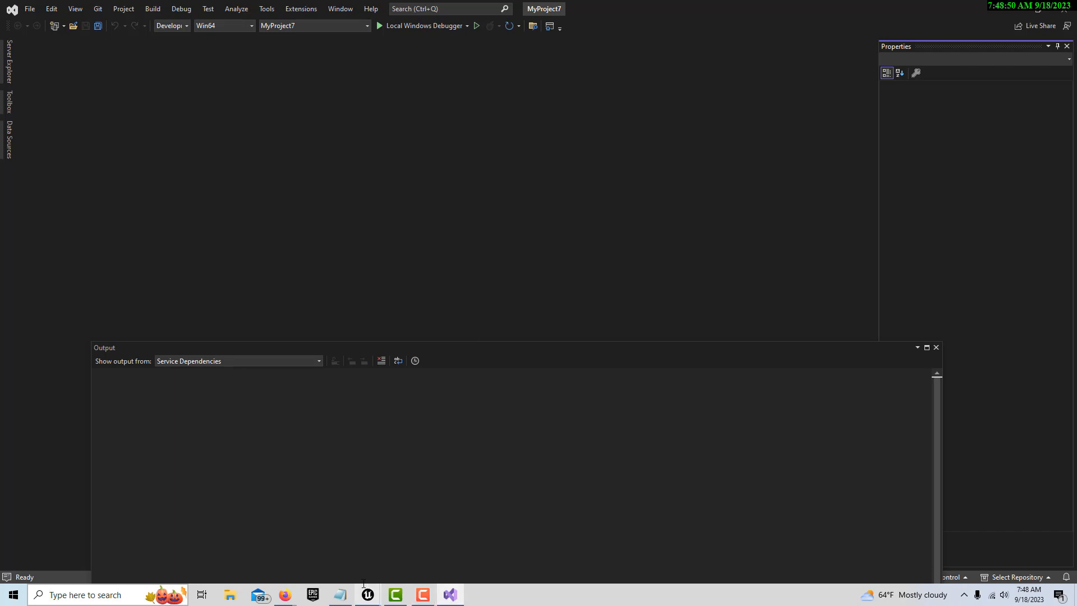
pyautogui.moveTo(368, 595)
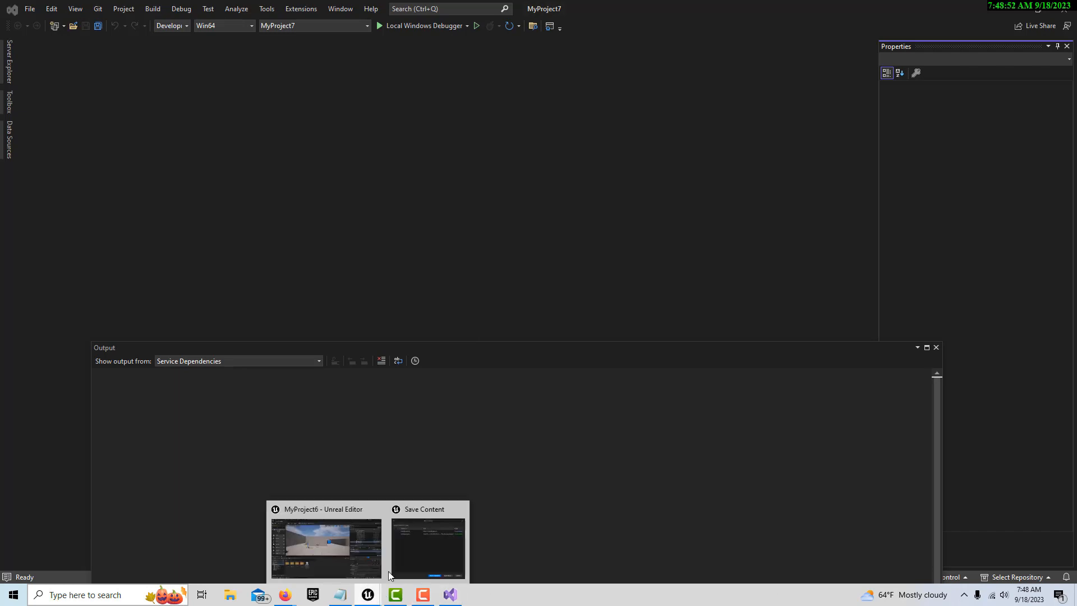
# Bring the old project's pending Save Content prompt to the front.
pyautogui.click(428, 547)
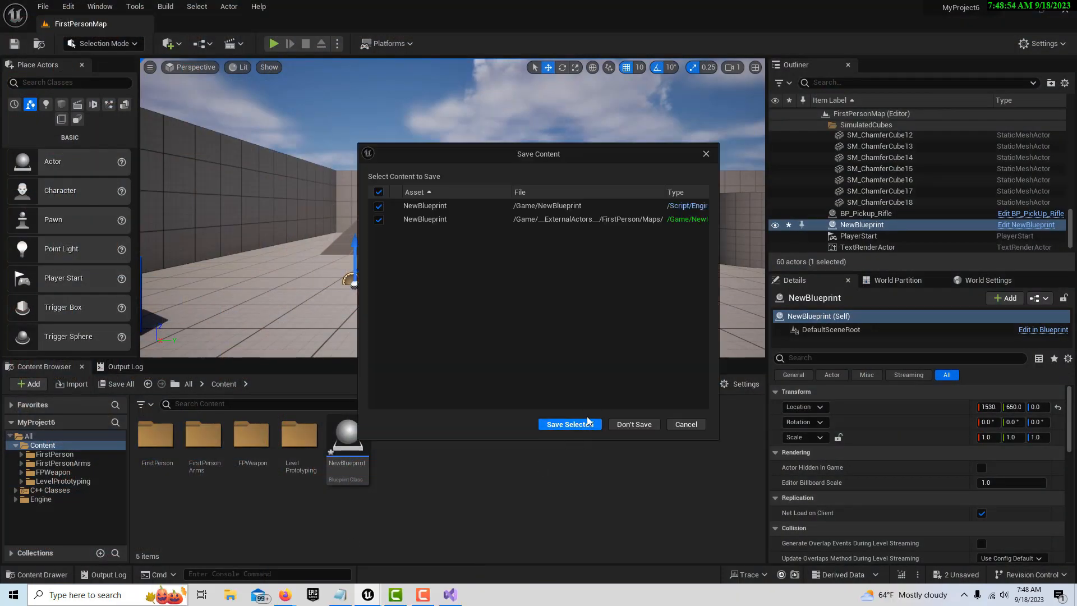
pyautogui.moveTo(570, 424)
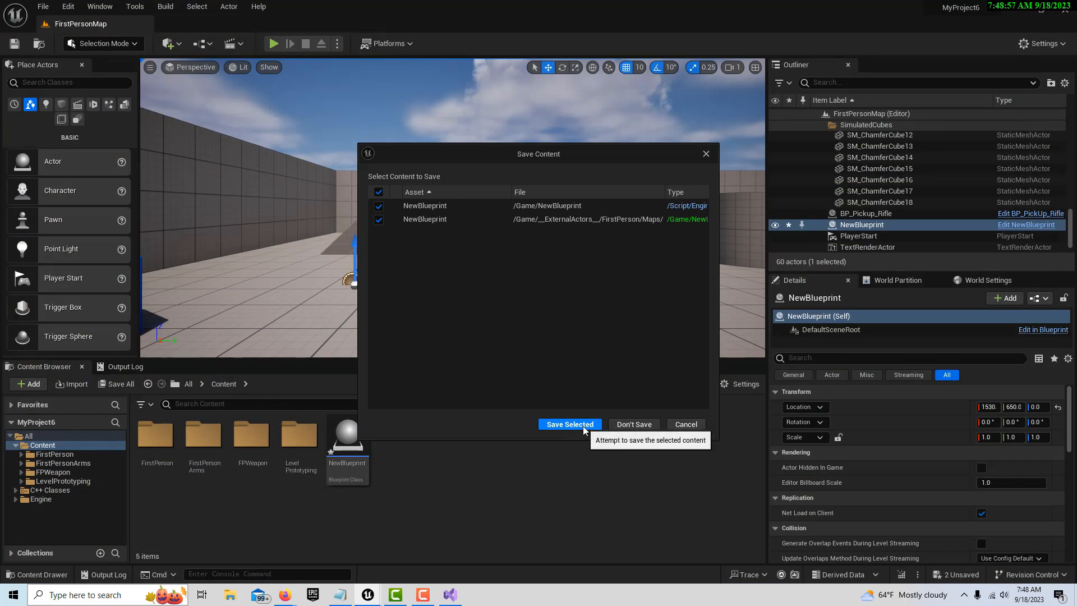
pyautogui.moveTo(717, 404)
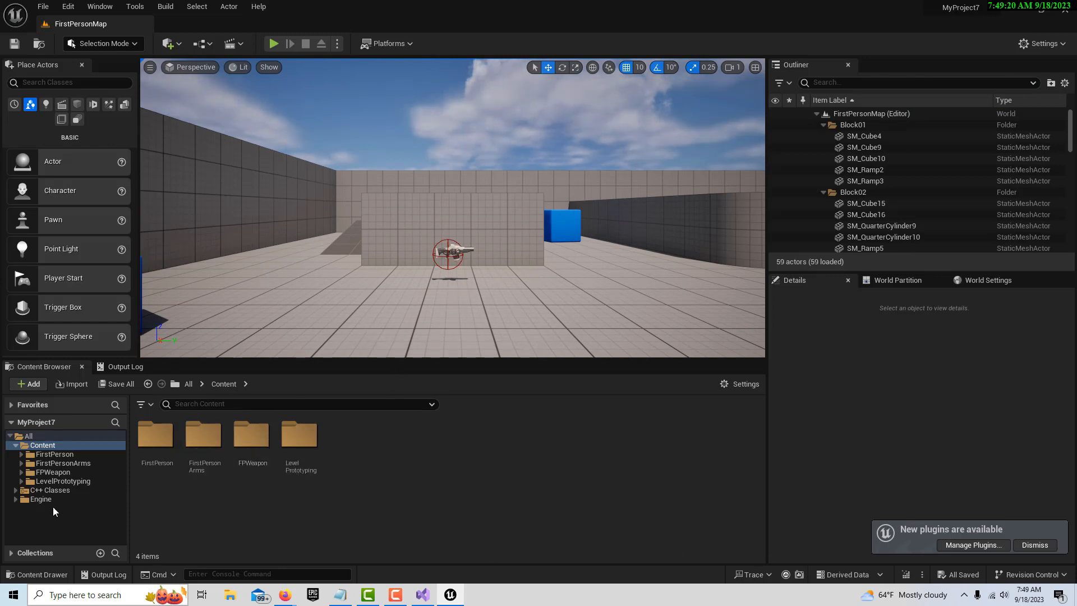
# Start a New C++ Class from the Tools menu in the C++ Classes folder.
pyautogui.click(50, 490)
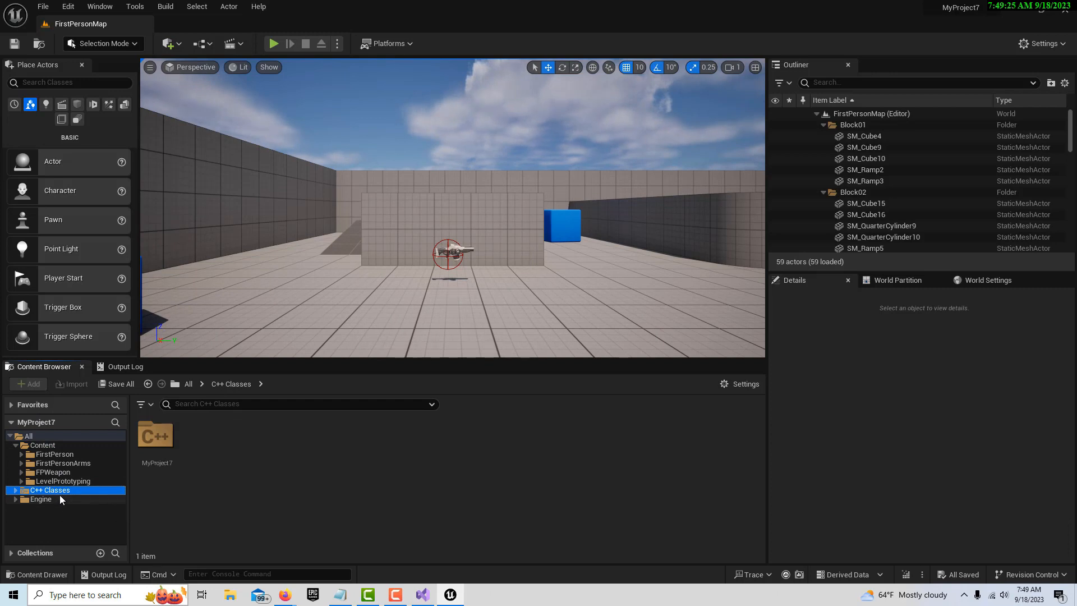
pyautogui.moveTo(50, 490)
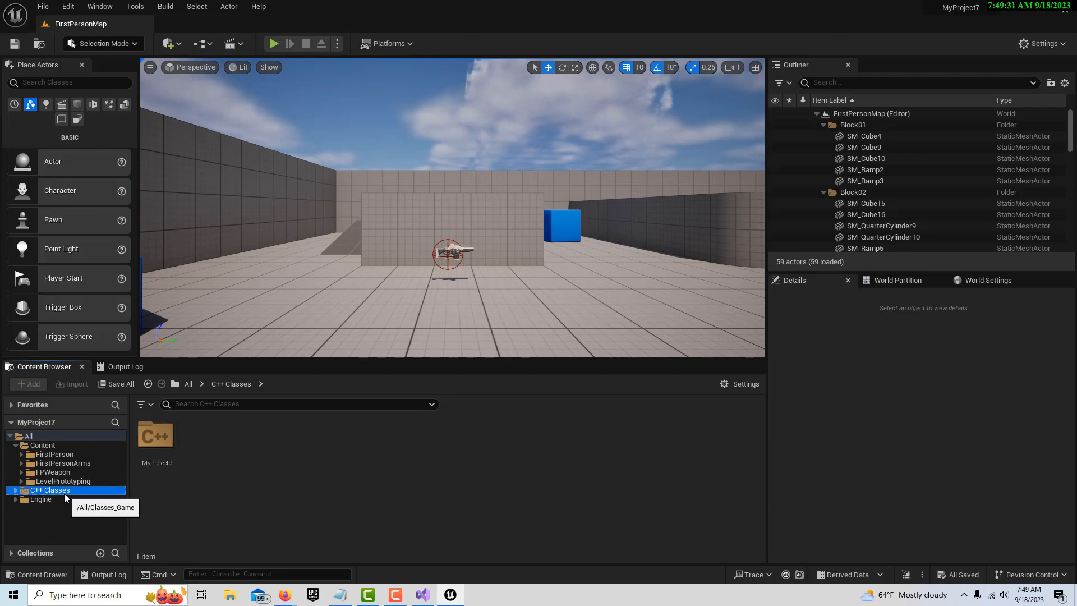
pyautogui.rightClick(157, 437)
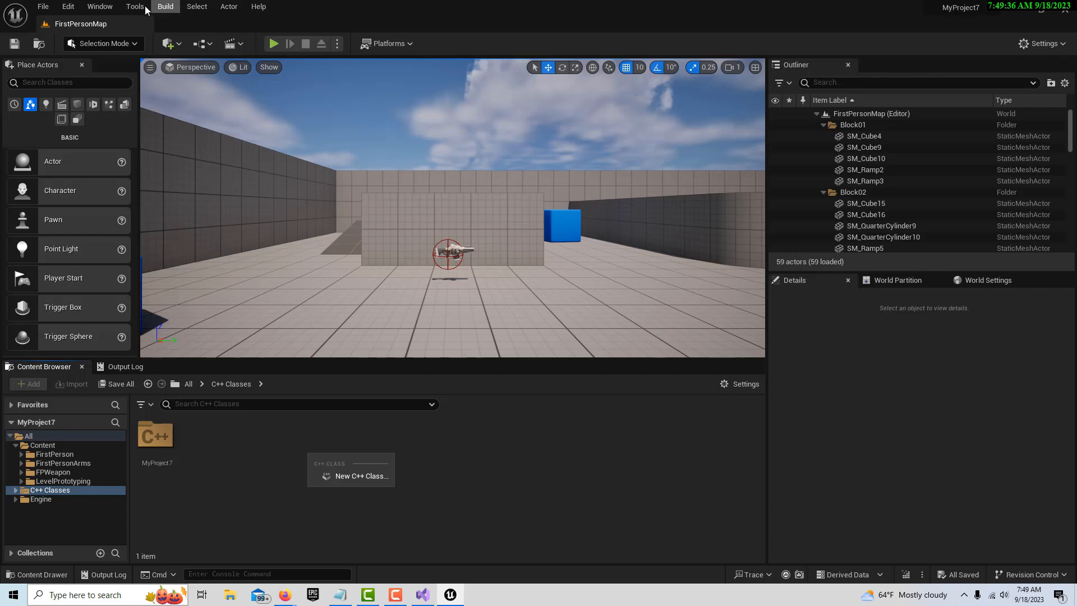
pyautogui.click(135, 7)
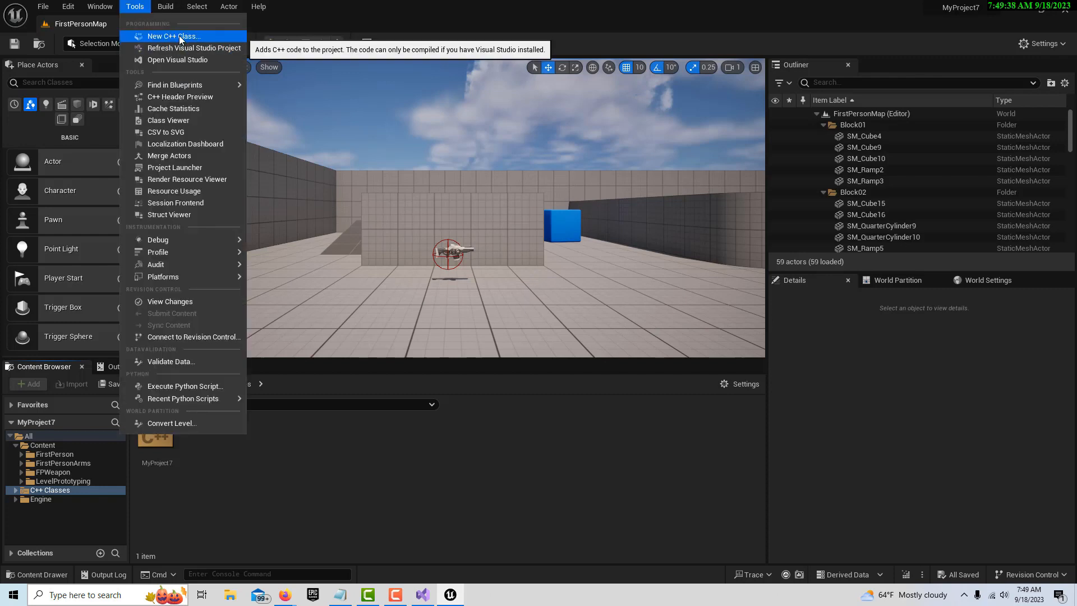
pyautogui.moveTo(290, 470)
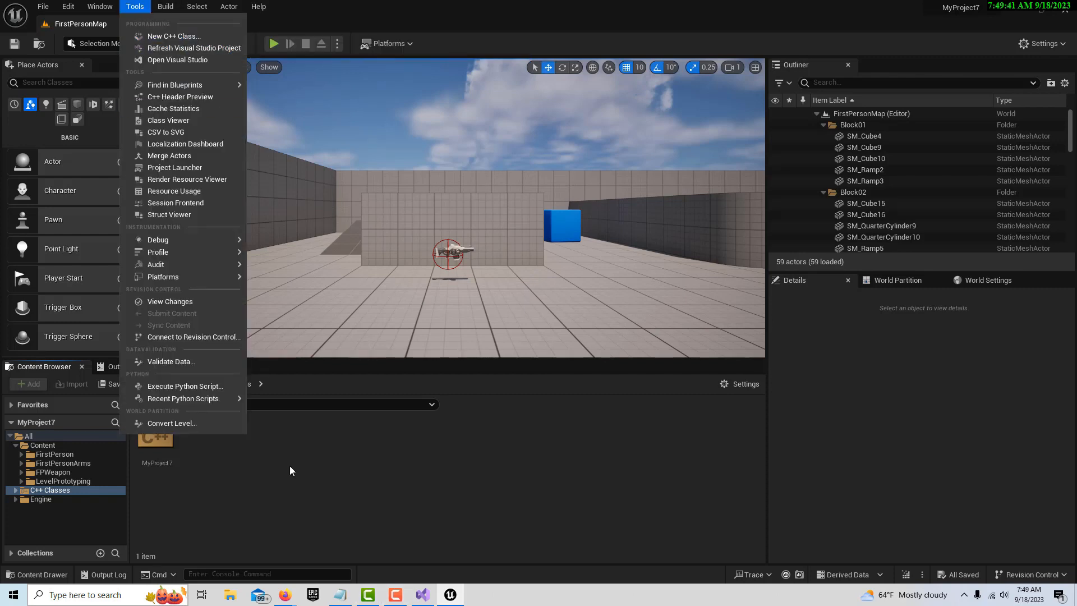
pyautogui.click(174, 36)
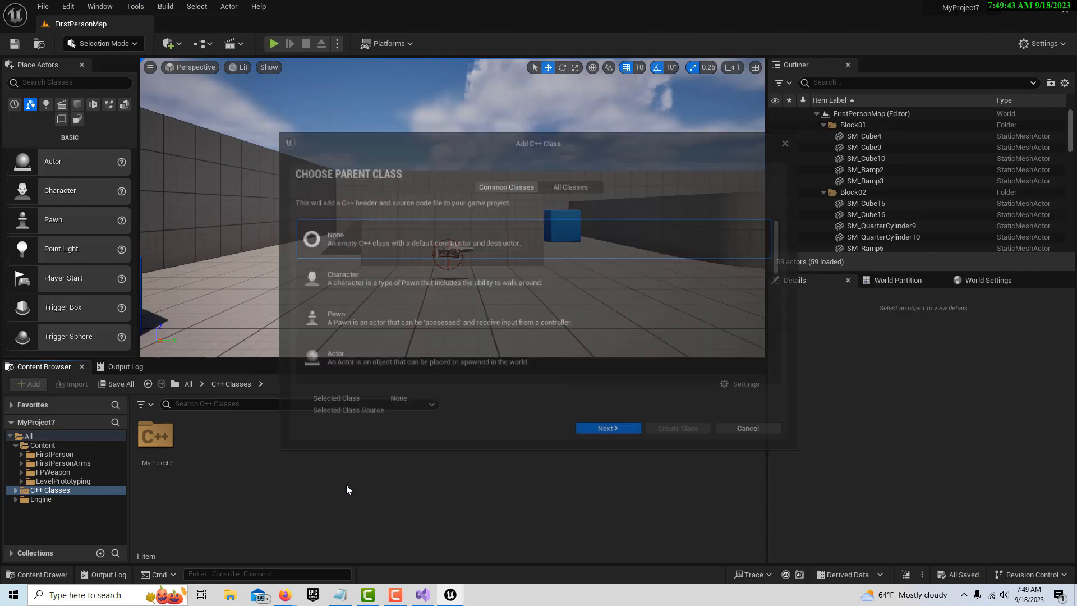
# Create the class MyActor with Actor as its parent.
pyautogui.click(336, 358)
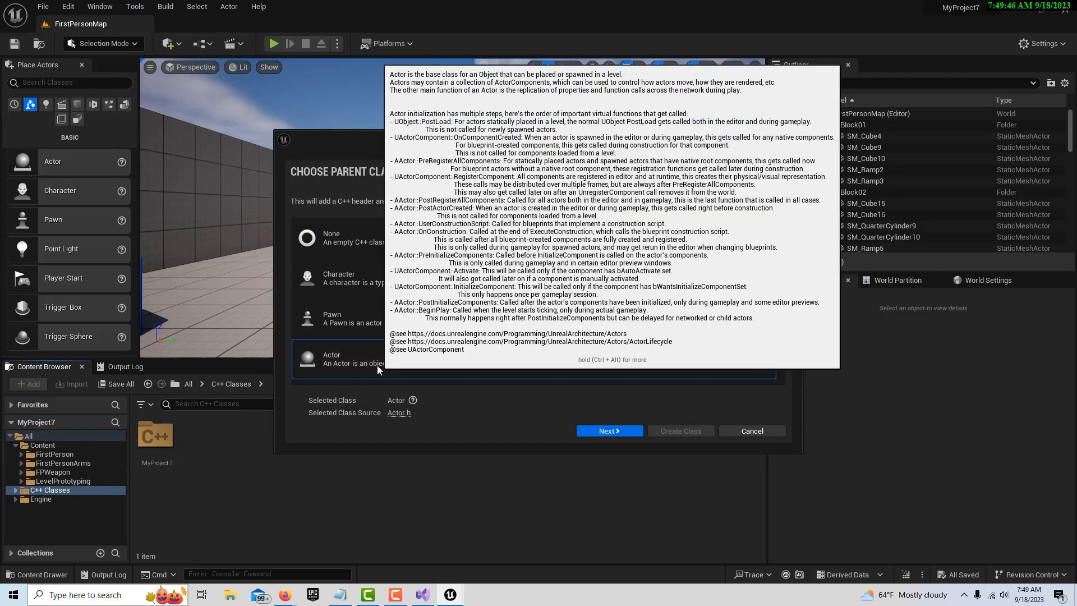
pyautogui.moveTo(607, 431)
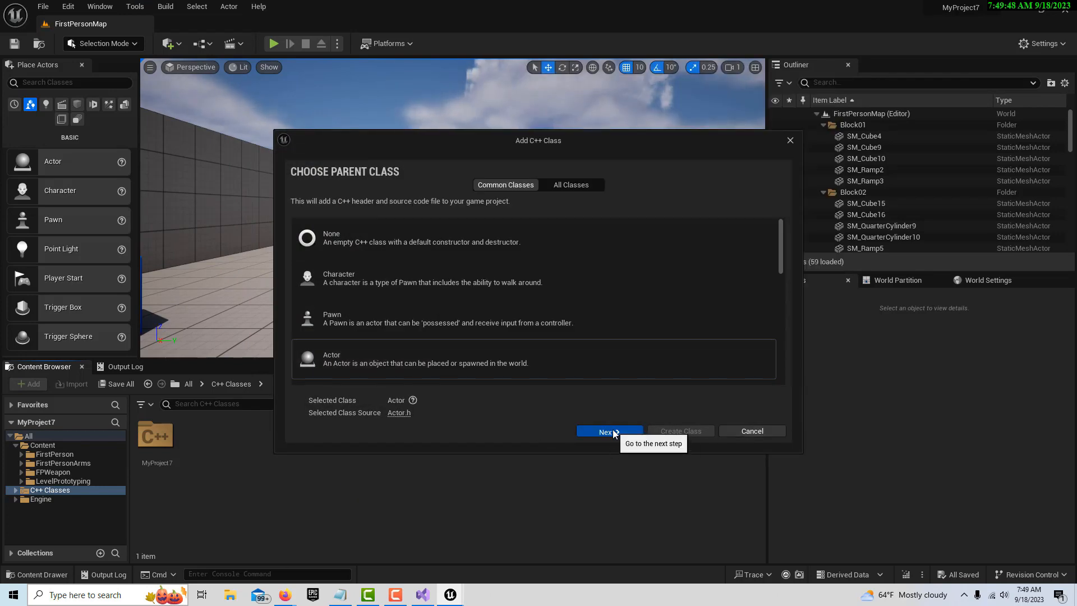
pyautogui.click(607, 431)
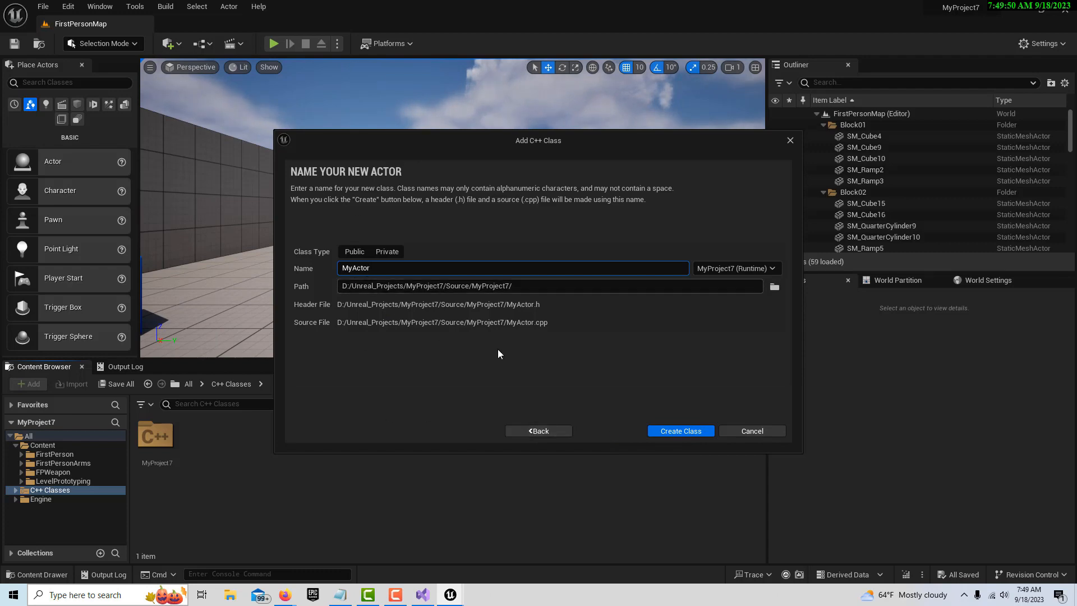
pyautogui.click(680, 431)
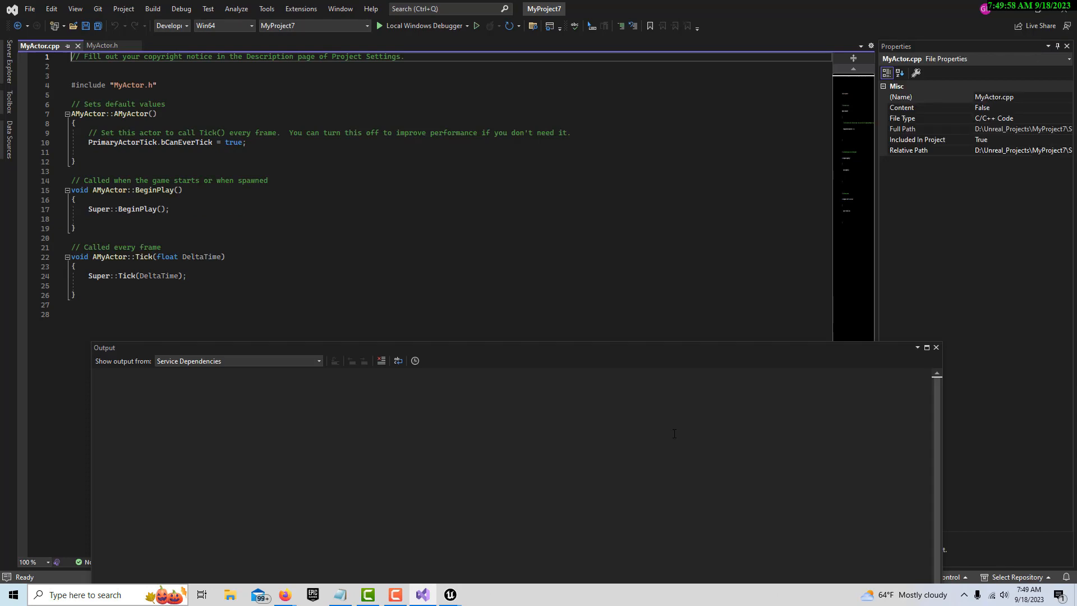
# Return from Visual Studio to the Unreal Editor window.
pyautogui.press('ctrl+alt+F11')
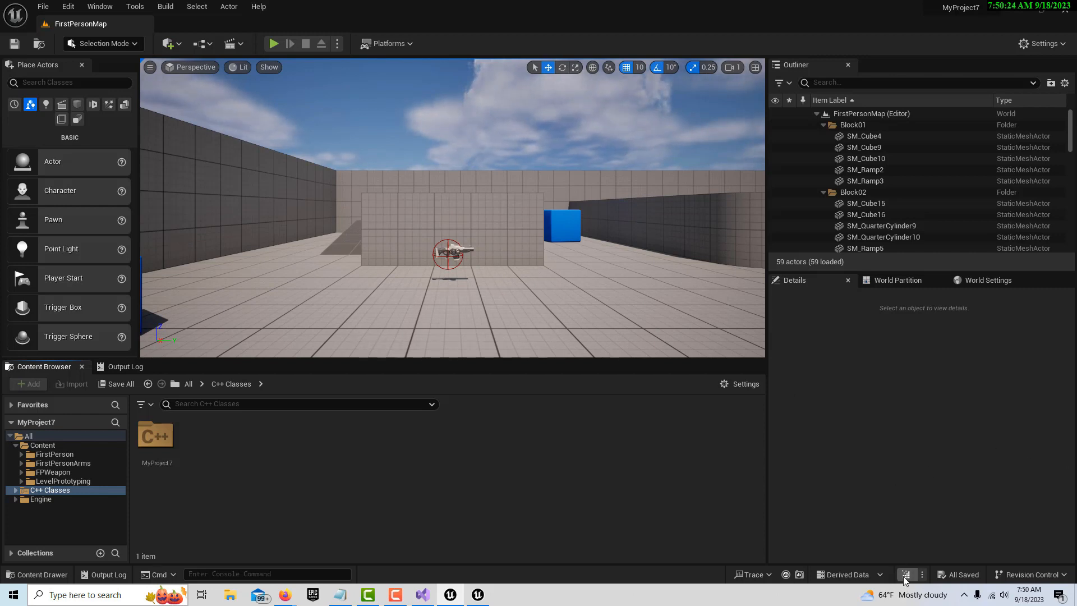
pyautogui.moveTo(906, 574)
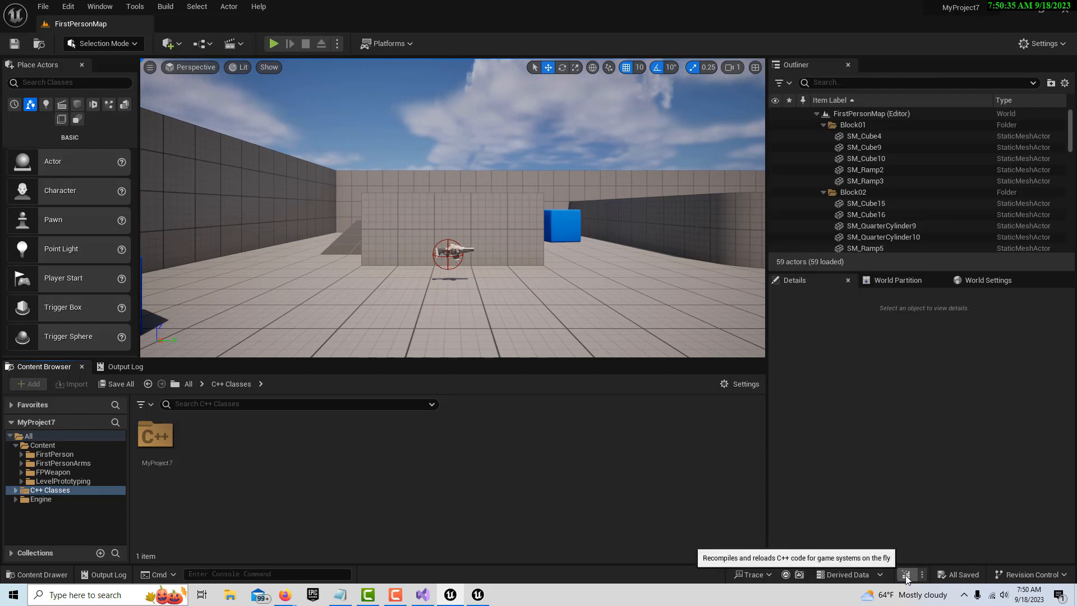
pyautogui.moveTo(754, 540)
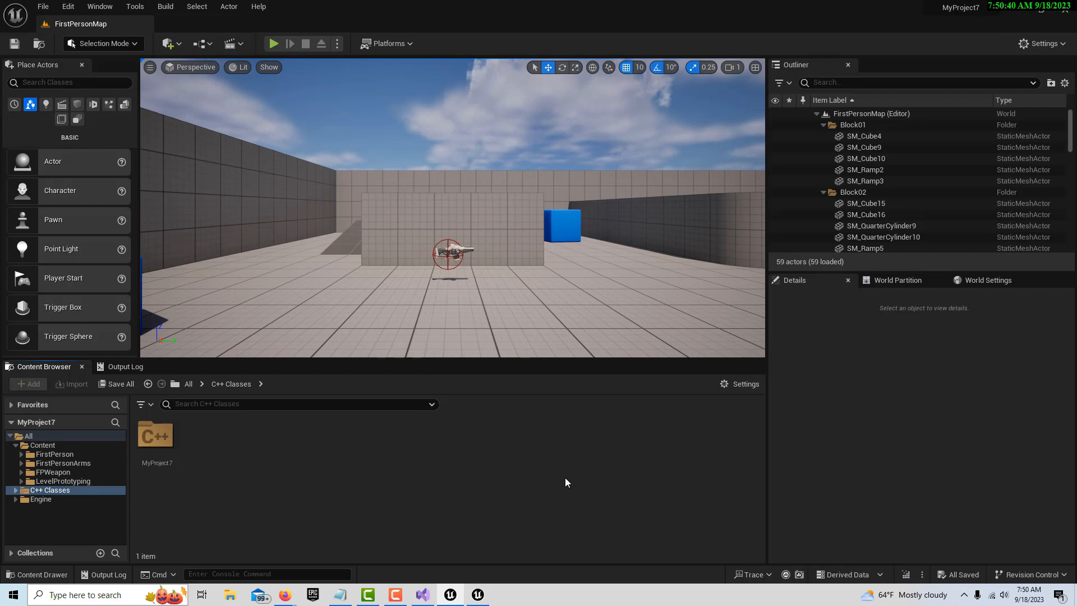
pyautogui.moveTo(335, 522)
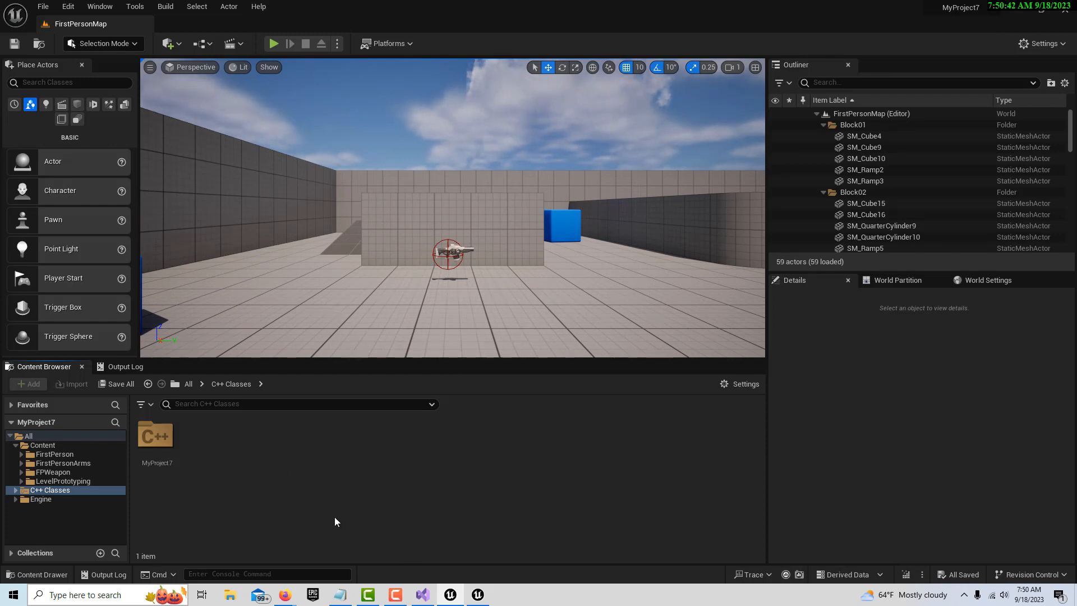
pyautogui.moveTo(156, 438)
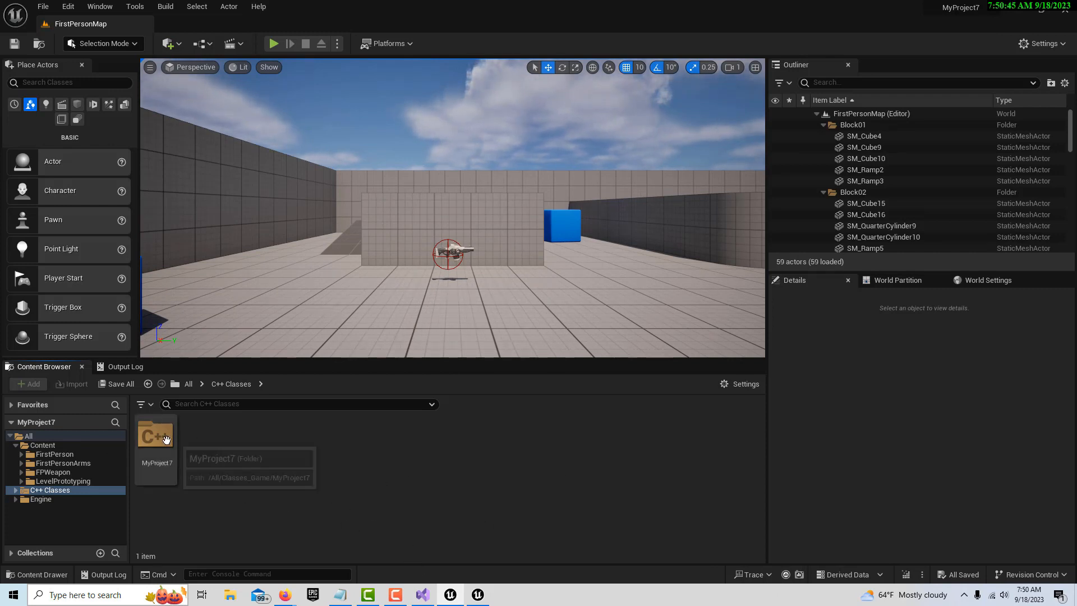
pyautogui.moveTo(438, 593)
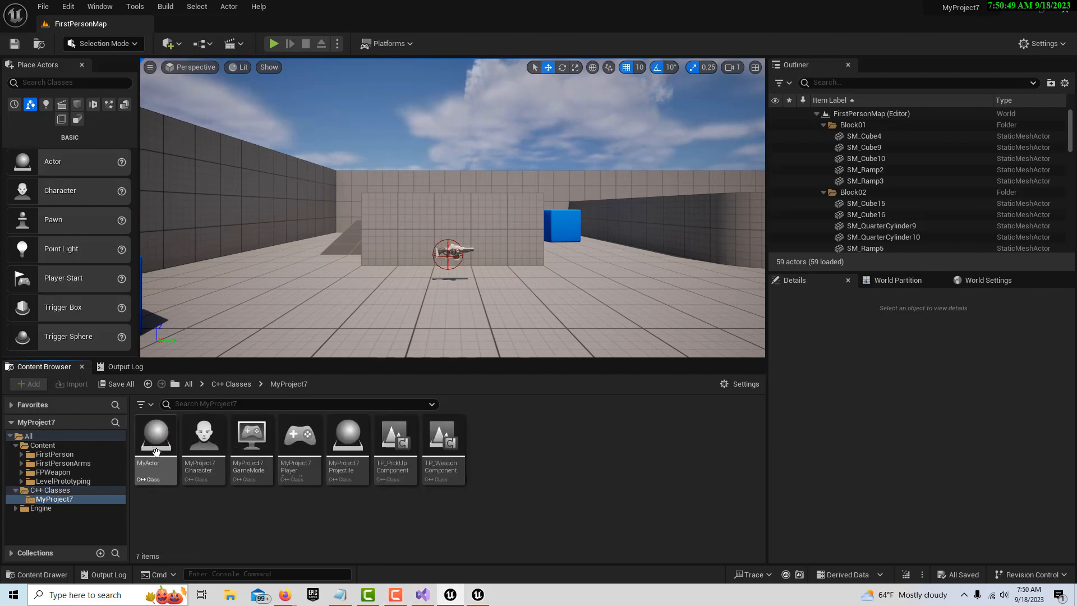
pyautogui.moveTo(154, 434)
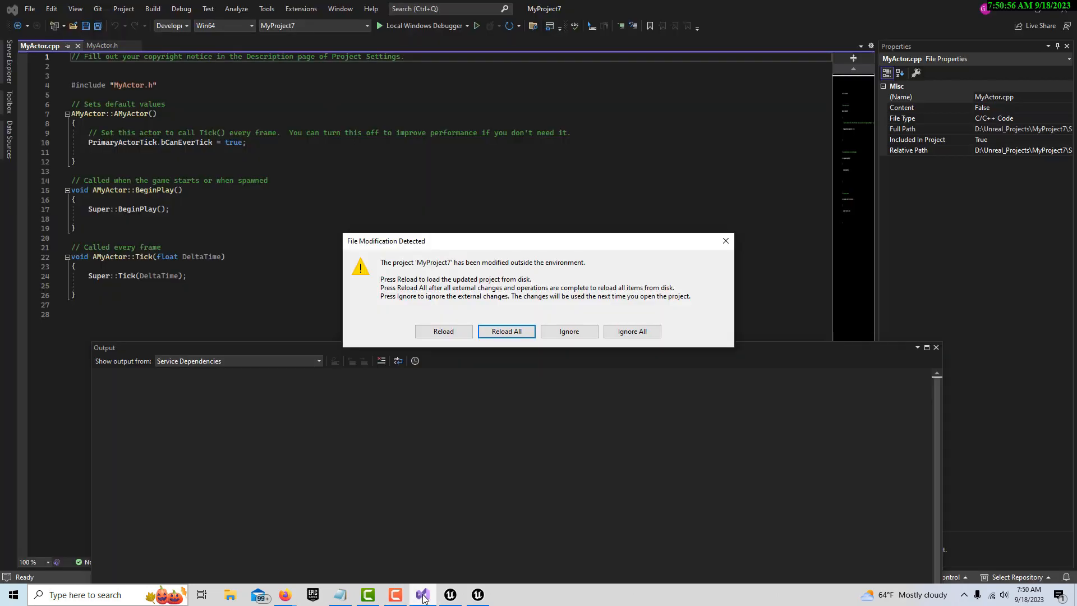
pyautogui.moveTo(568, 330)
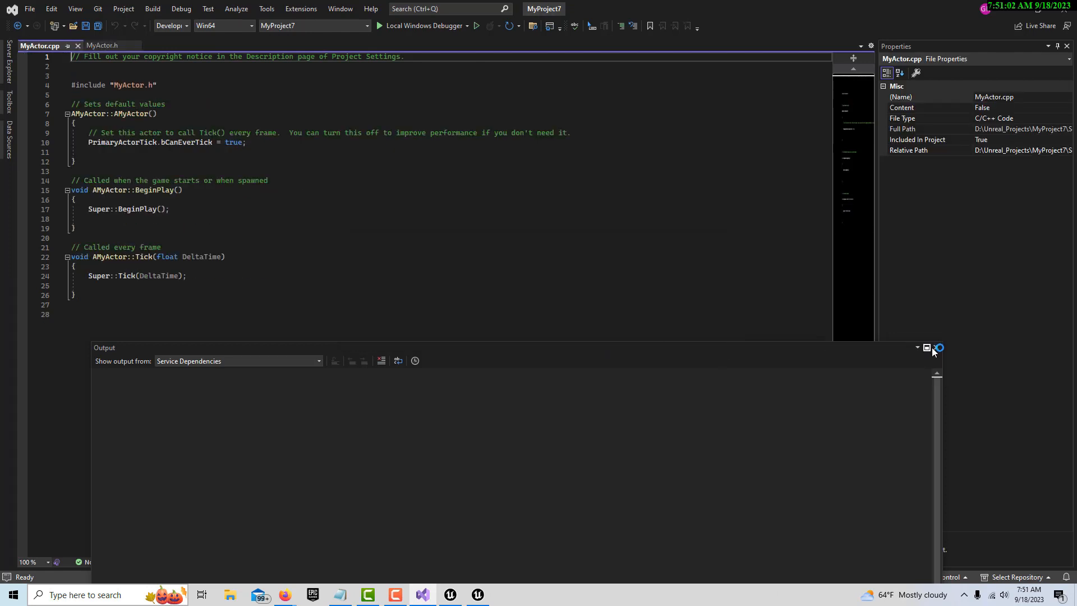
# Close the Output window, leaving MyActor.cpp filling the editor.
pyautogui.click(938, 348)
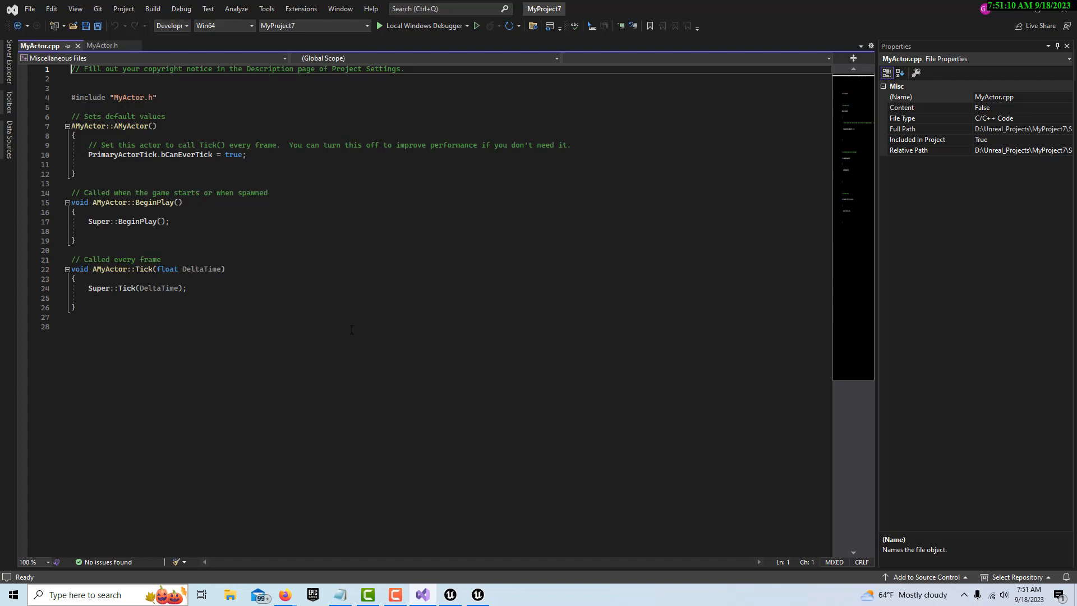
pyautogui.moveTo(356, 330)
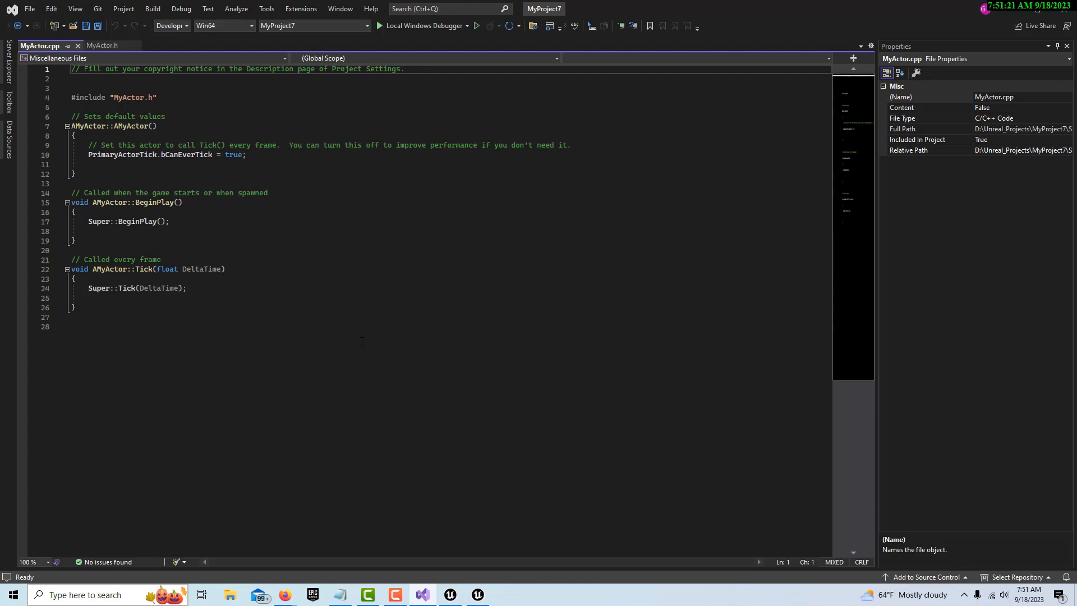
pyautogui.moveTo(364, 339)
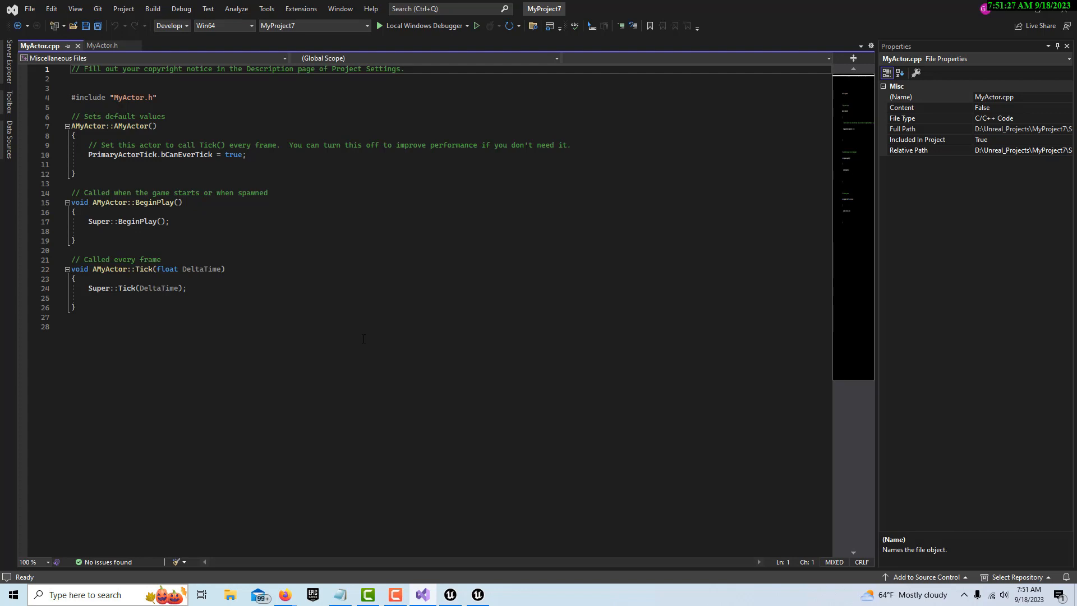
pyautogui.moveTo(362, 340)
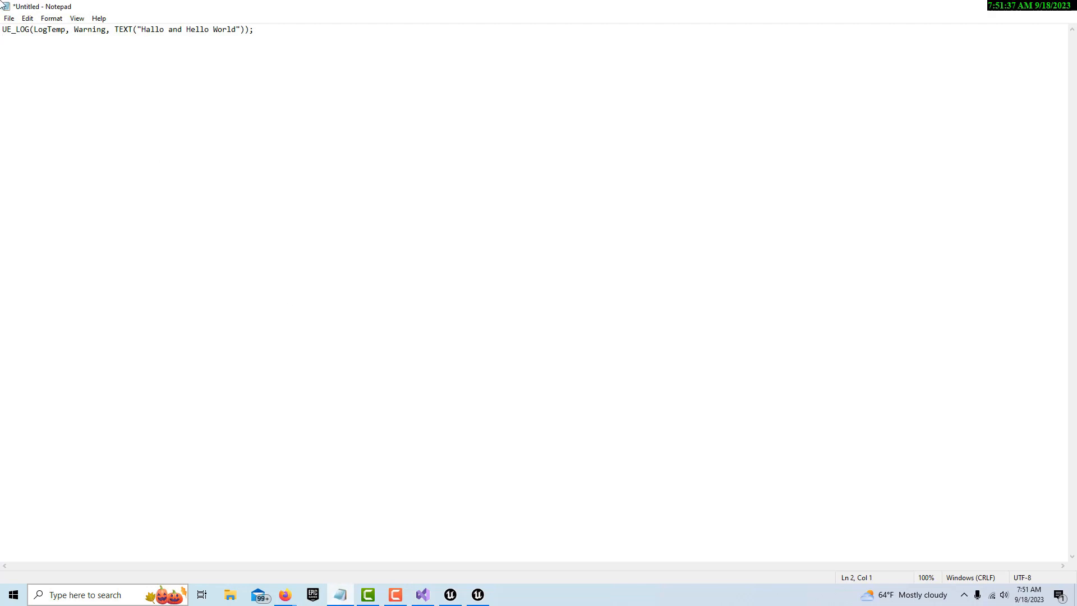
# Copy the whole UE_LOG line from Notepad and return to MyActor.cpp.
pyautogui.press('ctrl+a')
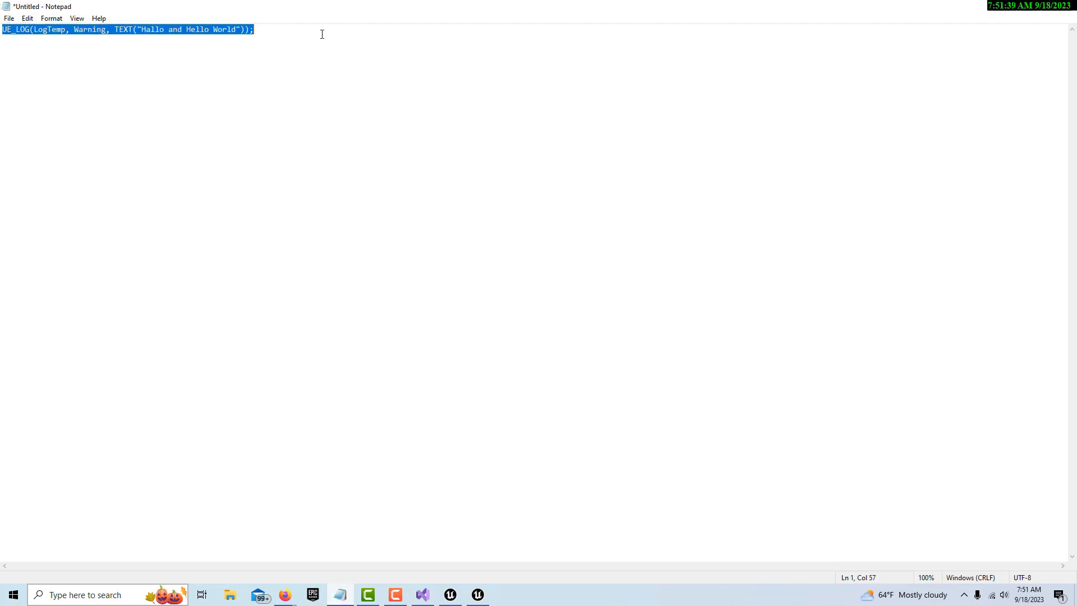
pyautogui.rightClick(199, 32)
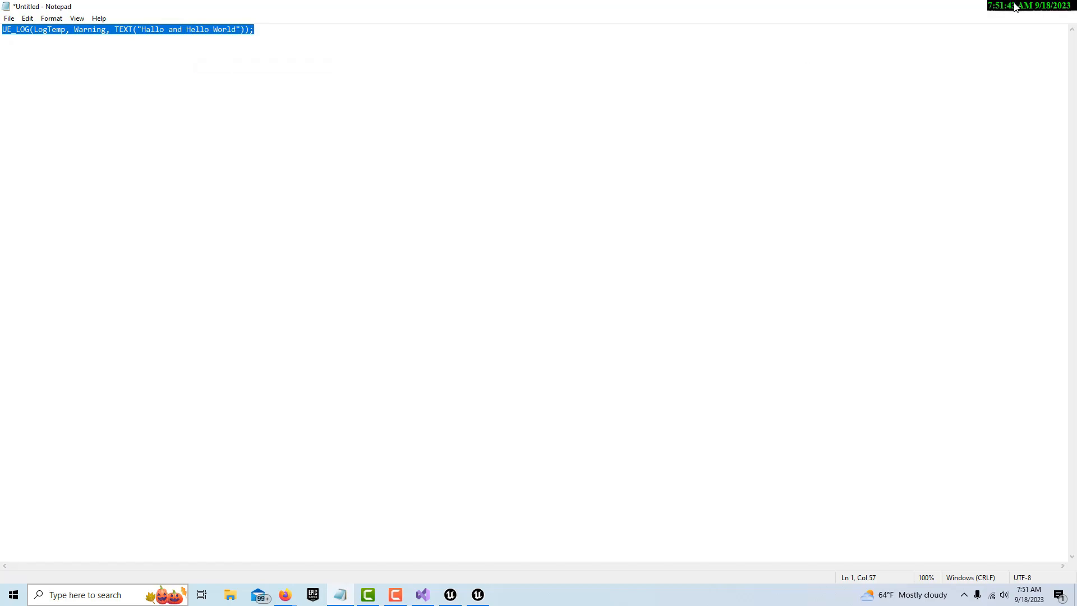
pyautogui.click(421, 600)
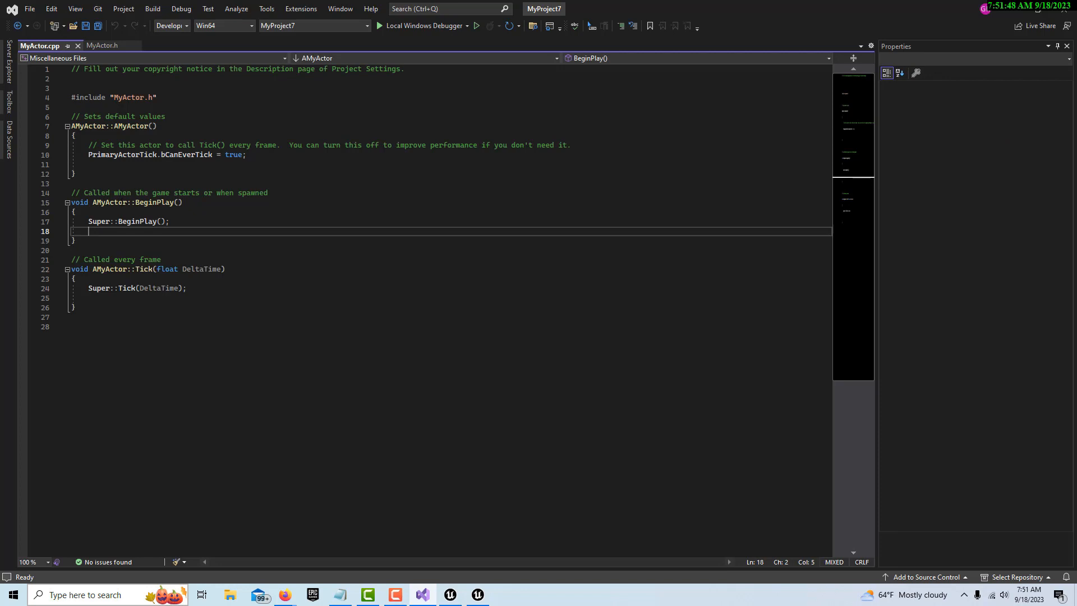
pyautogui.moveTo(252, 215)
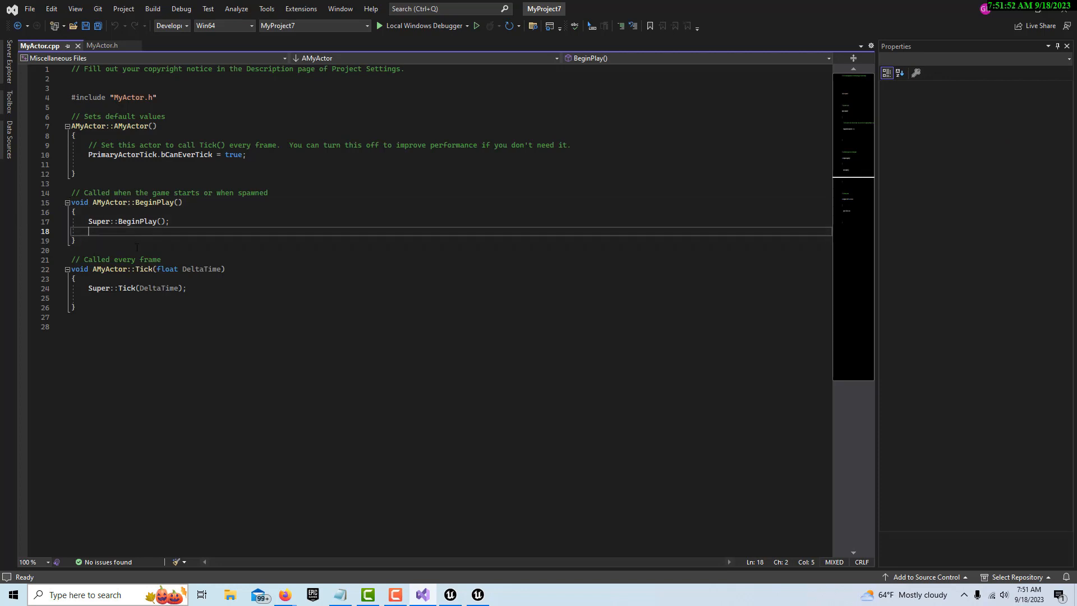
# Add UE_LOG(LogTemp, Warning, TEXT("Hallo and Hello World")); to BeginPlay and save.
pyautogui.write('UE_LOG(LogTemp, Warning, TEXT("Hallo and Hello World"));')
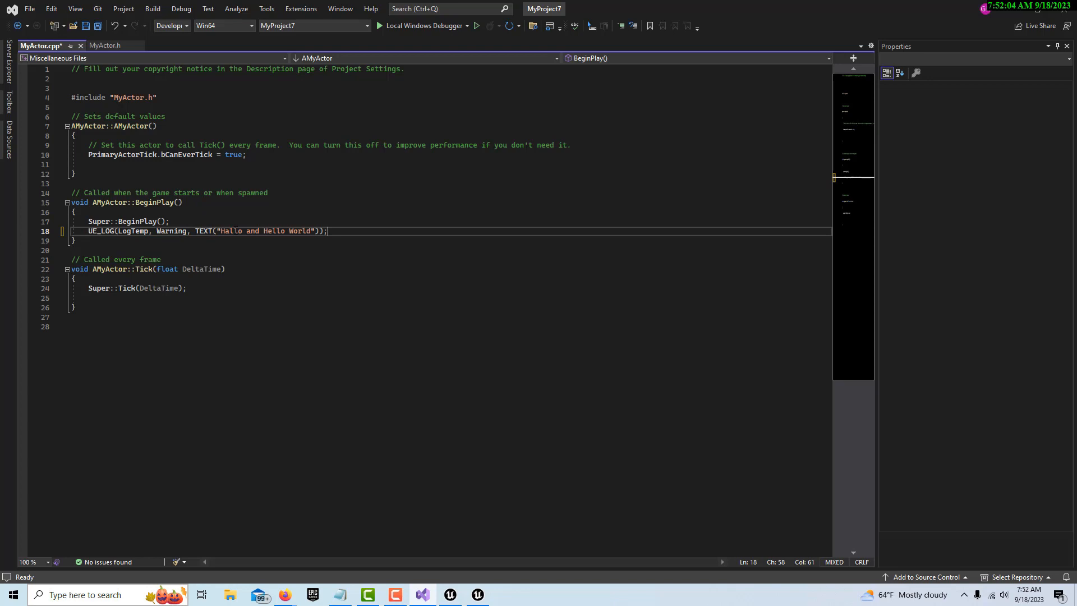
pyautogui.moveTo(263, 231)
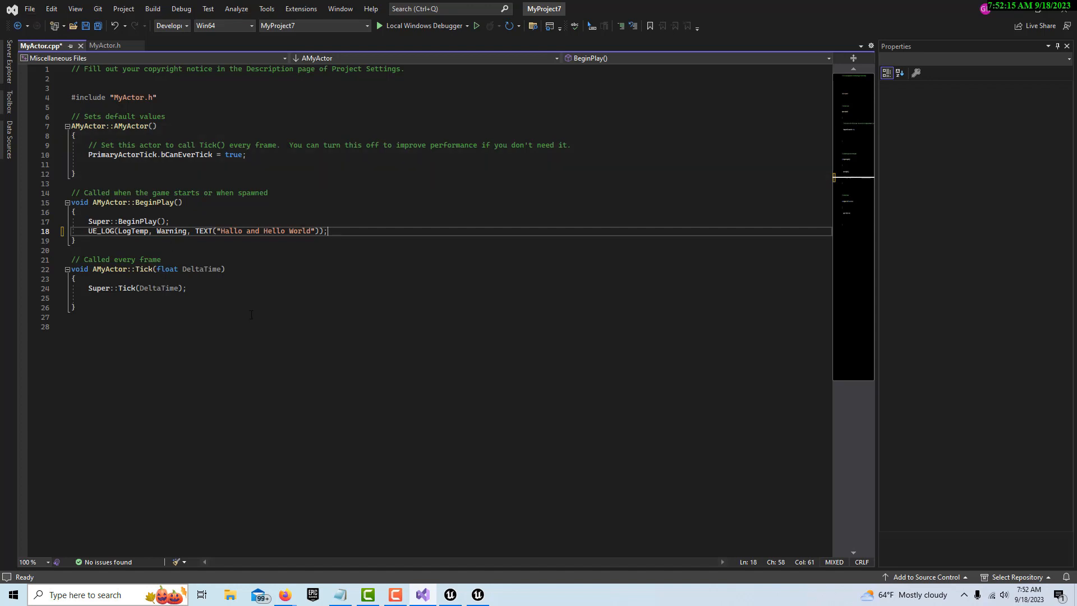
pyautogui.press('ctrl+s')
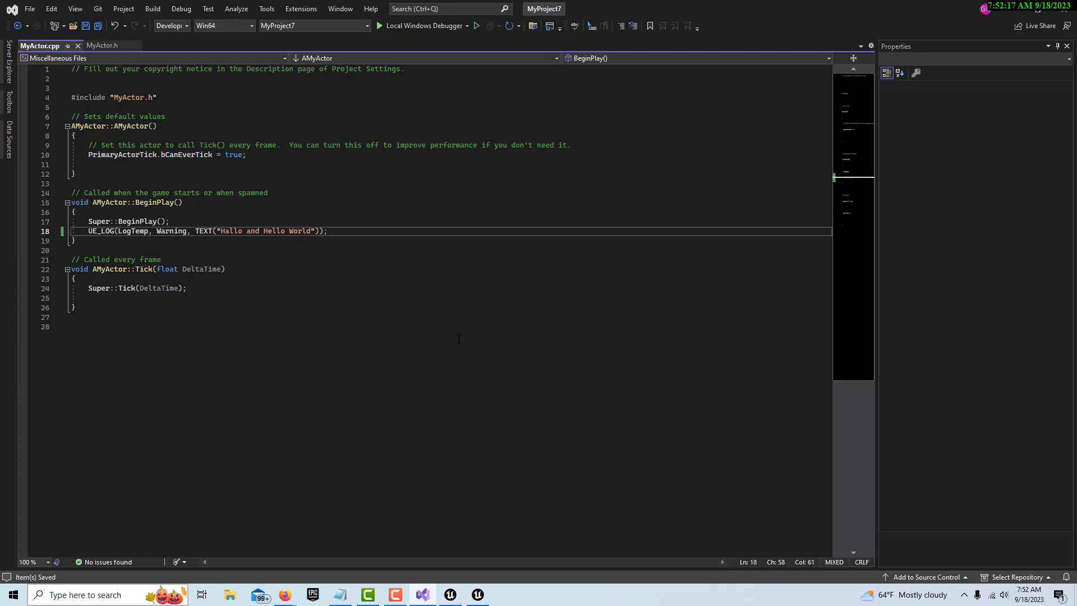
pyautogui.moveTo(440, 587)
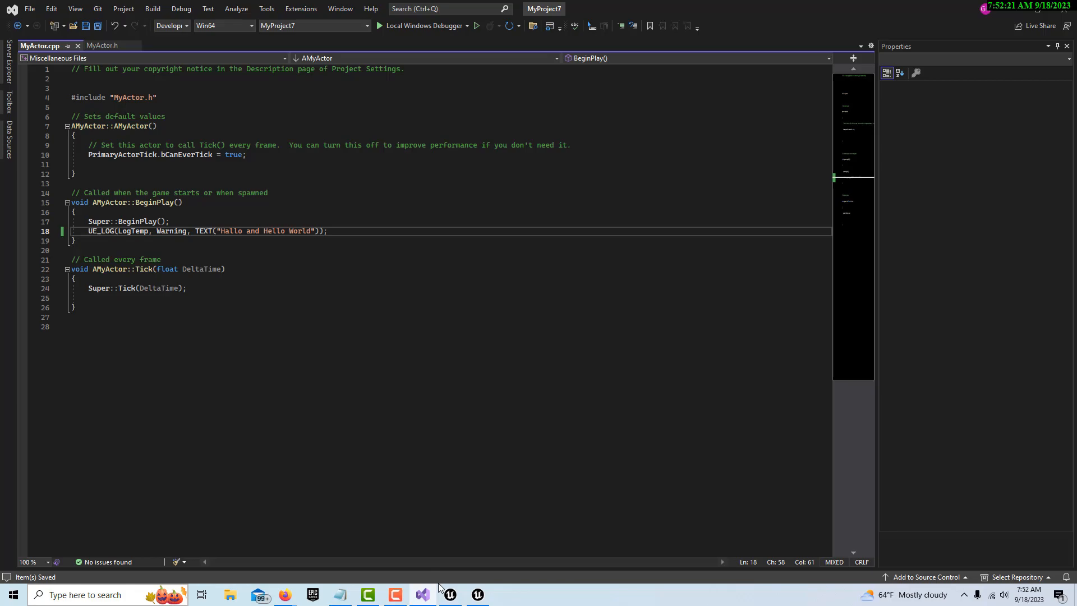
# Recompile MyProject7 with Live Coding and close its log window.
pyautogui.click(478, 594)
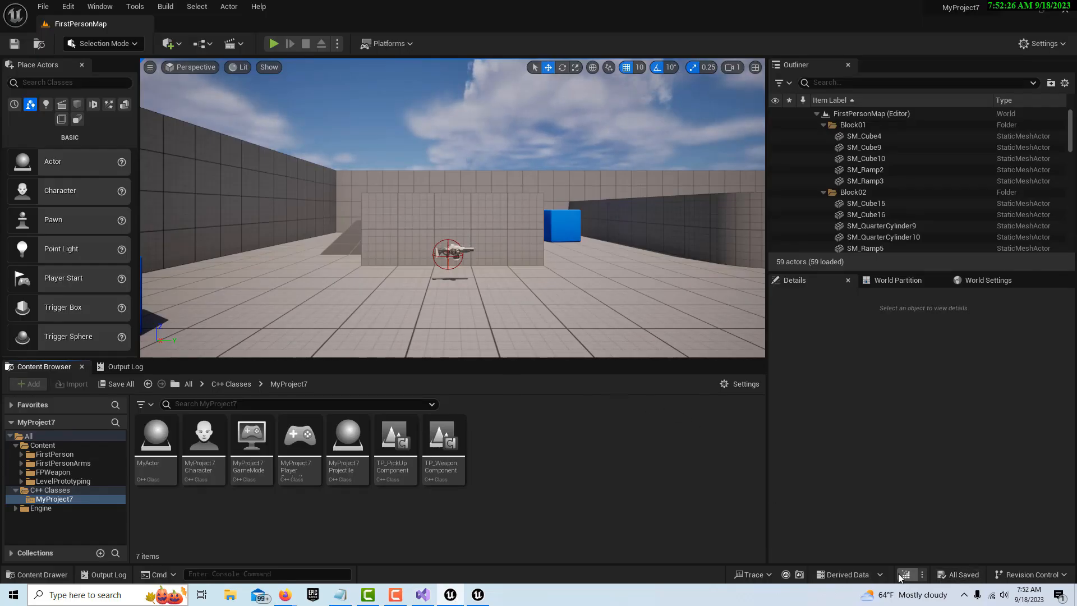
pyautogui.click(907, 574)
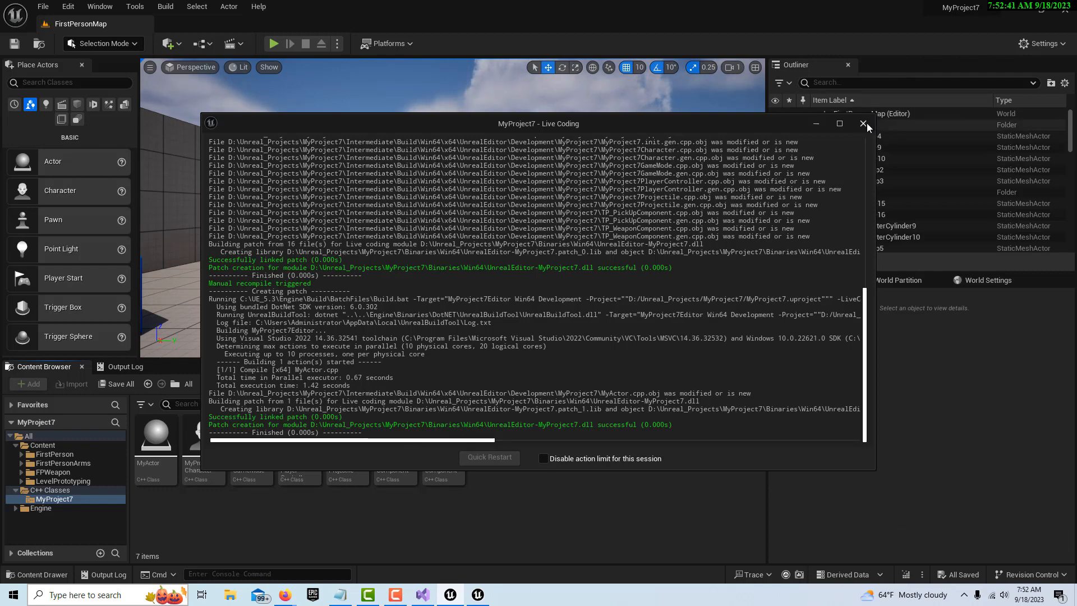
pyautogui.click(864, 123)
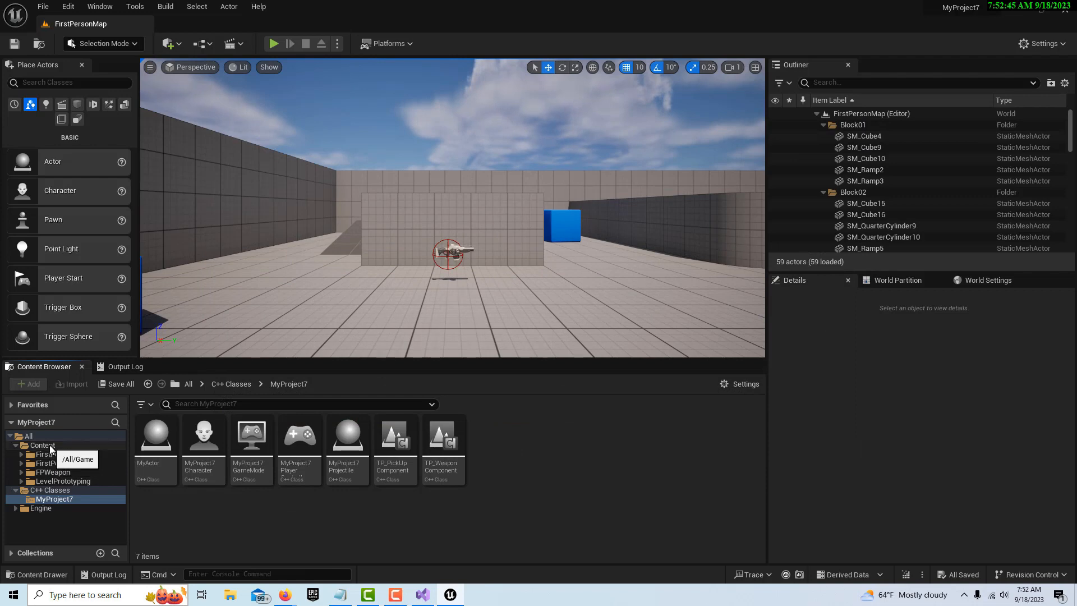
# Play the level from the Content folder and show the Output Log.
pyautogui.click(41, 445)
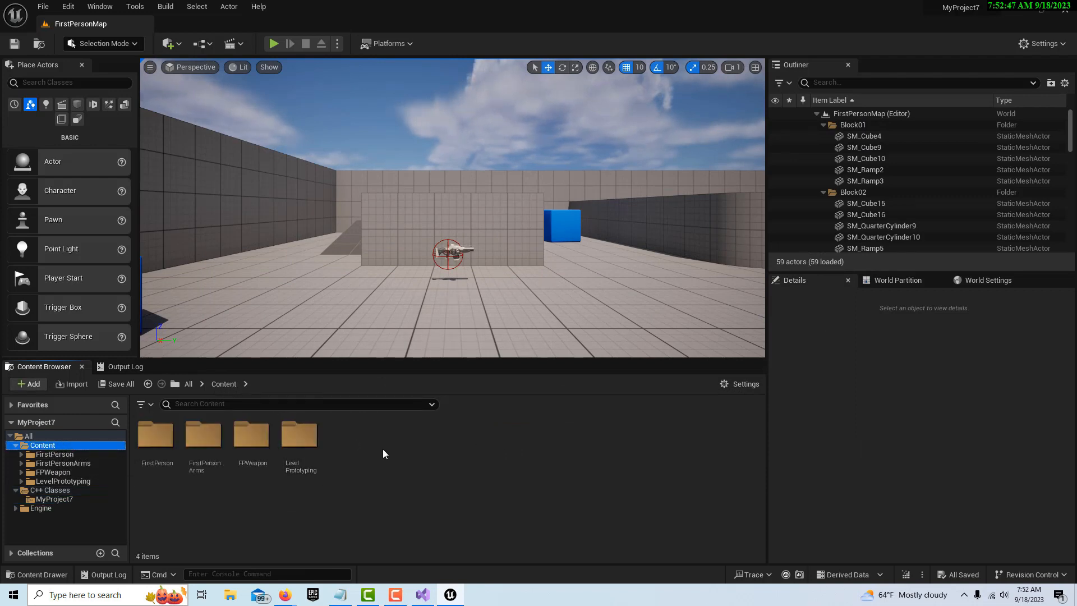
pyautogui.moveTo(611, 492)
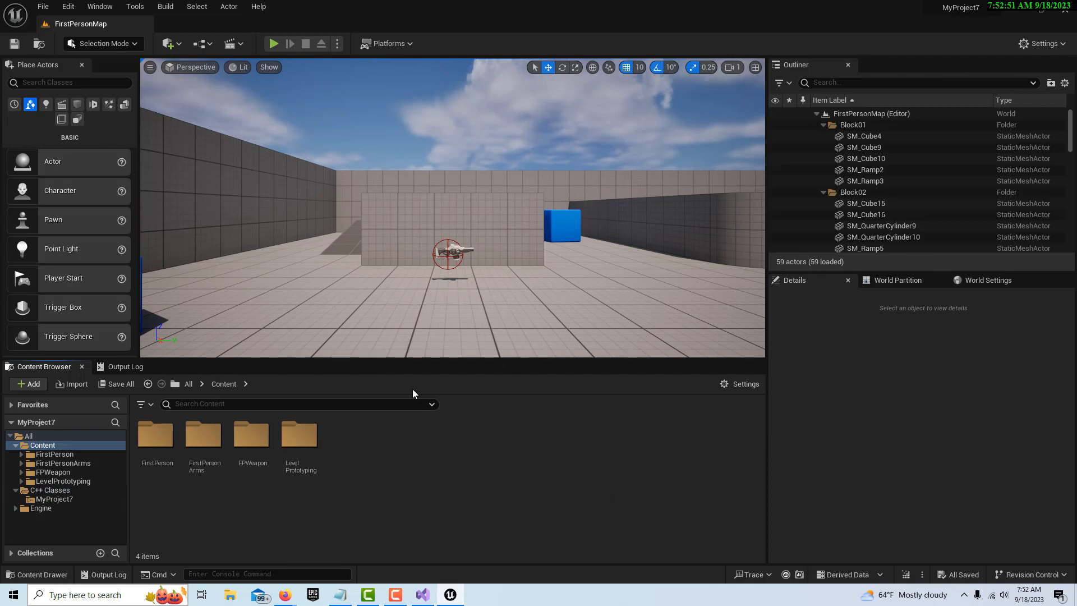
pyautogui.click(272, 44)
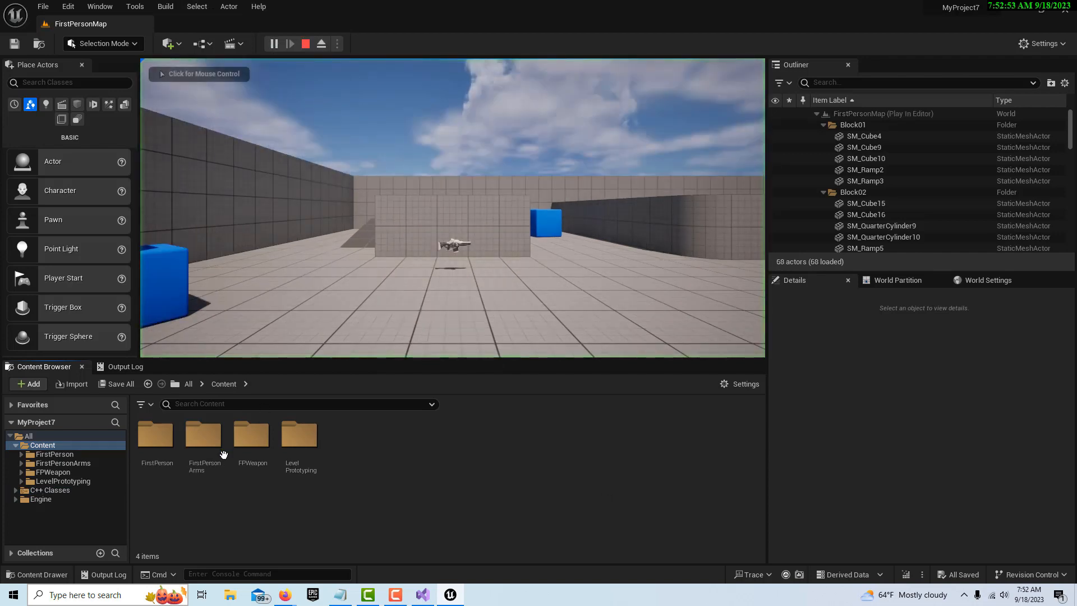
pyautogui.click(125, 366)
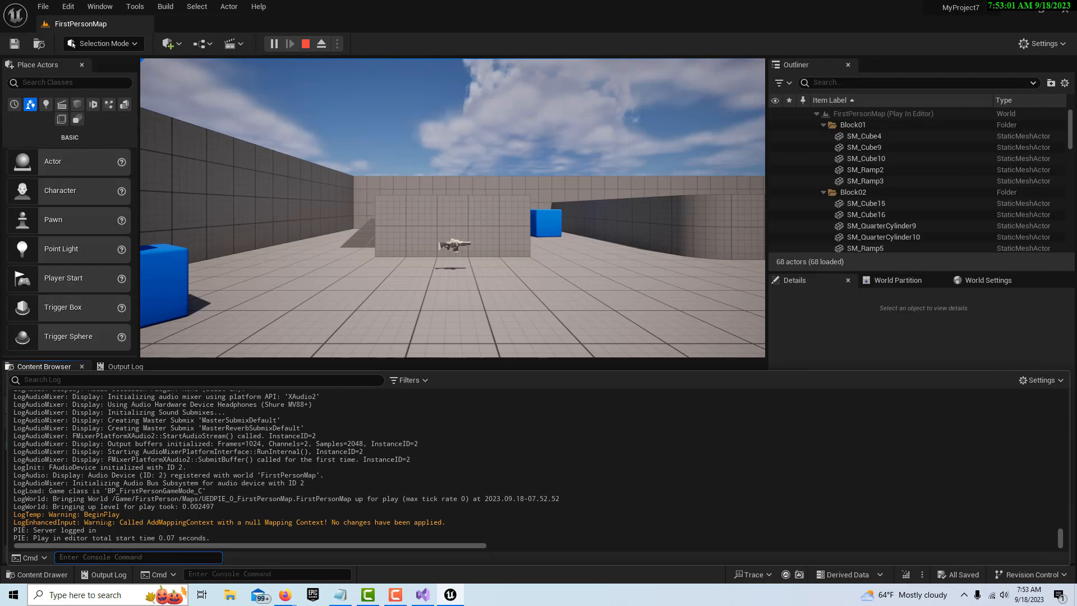
pyautogui.moveTo(90, 332)
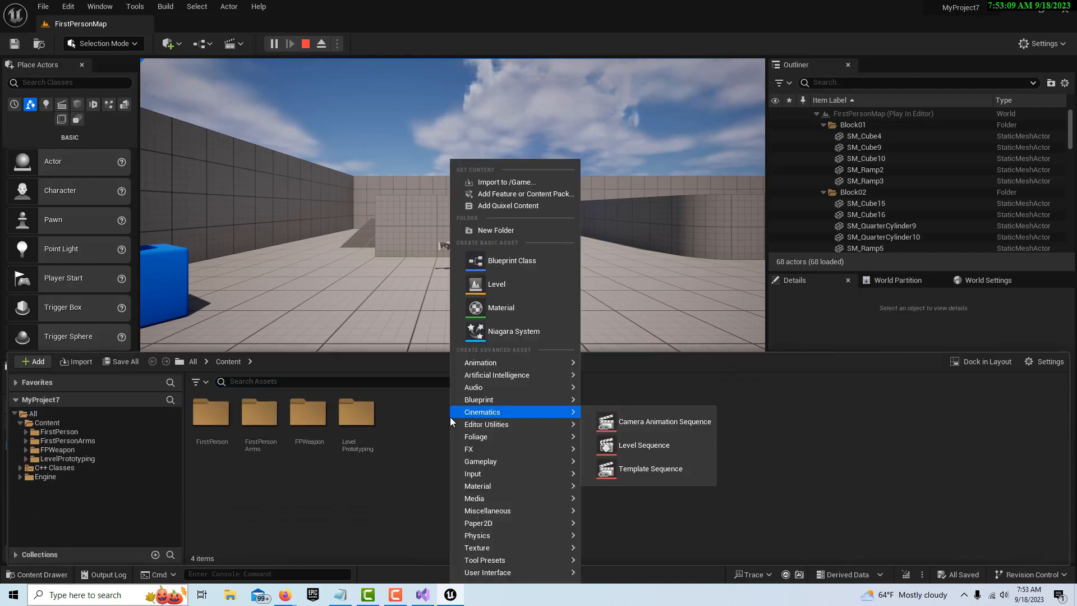
# Create a Blueprint Class with MyActor (searched 'mya') as its parent.
pyautogui.click(511, 260)
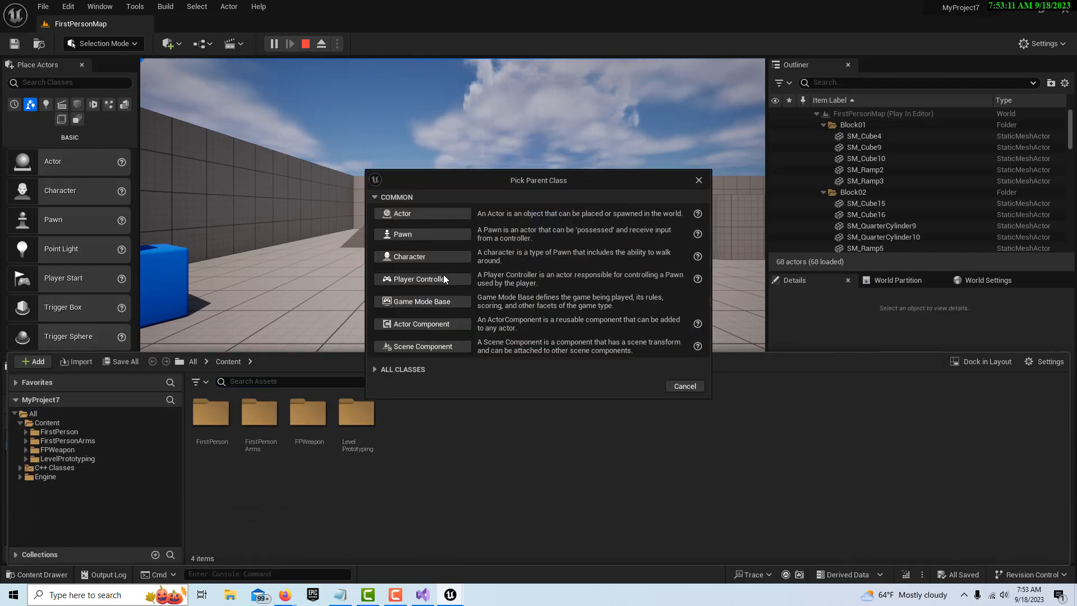
pyautogui.click(403, 369)
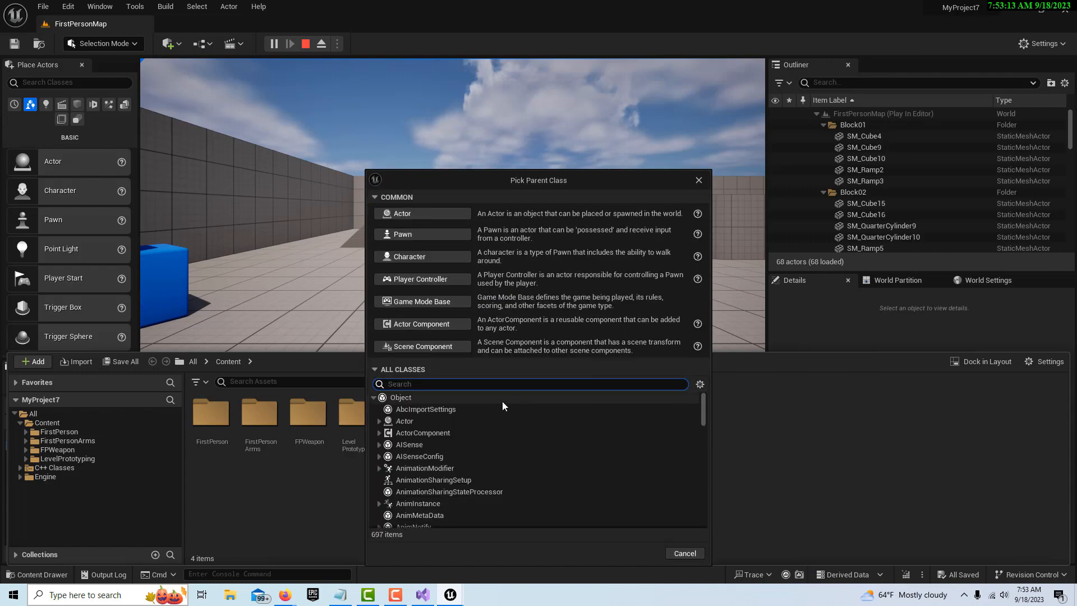
pyautogui.write('m')
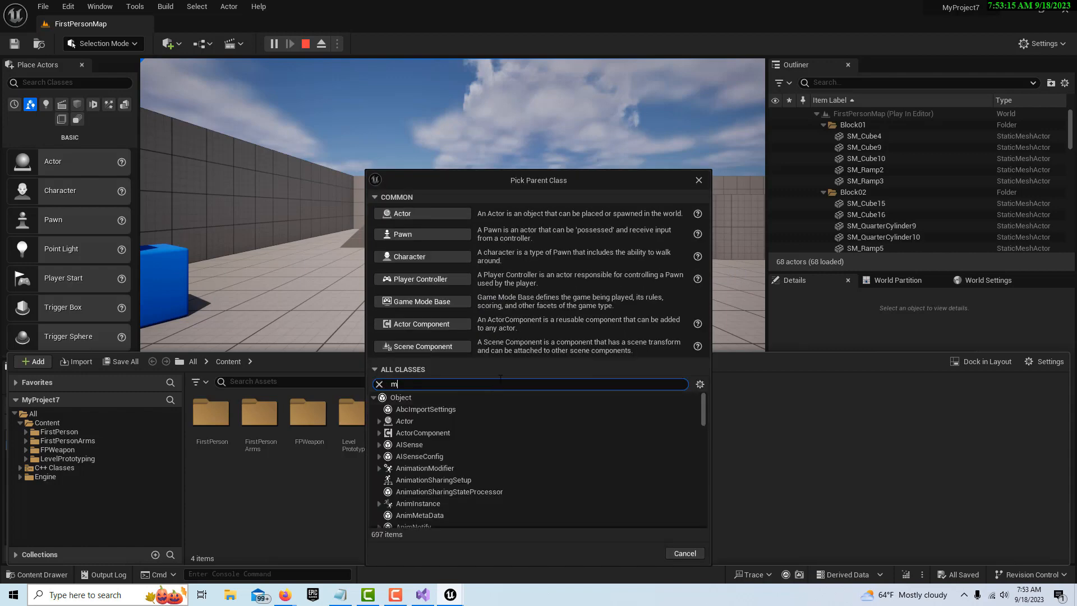
pyautogui.write('ya')
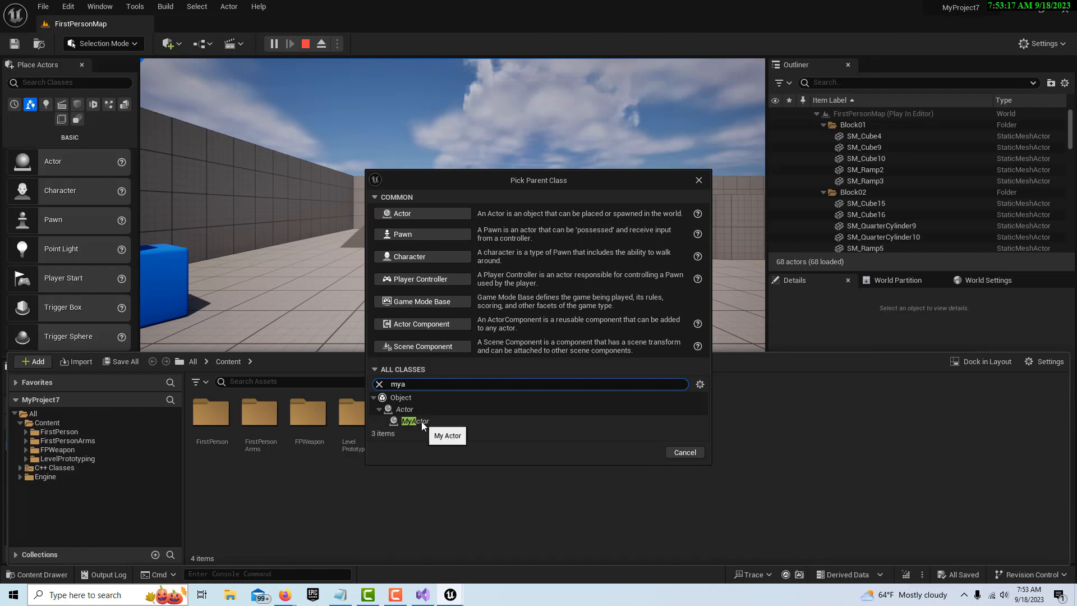
pyautogui.click(414, 421)
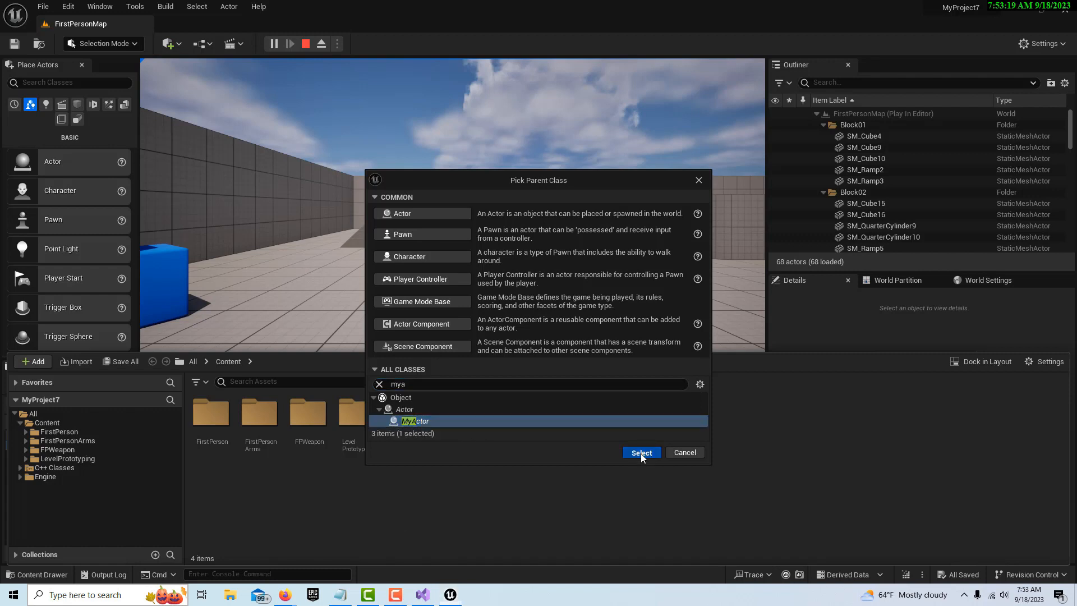
pyautogui.click(640, 452)
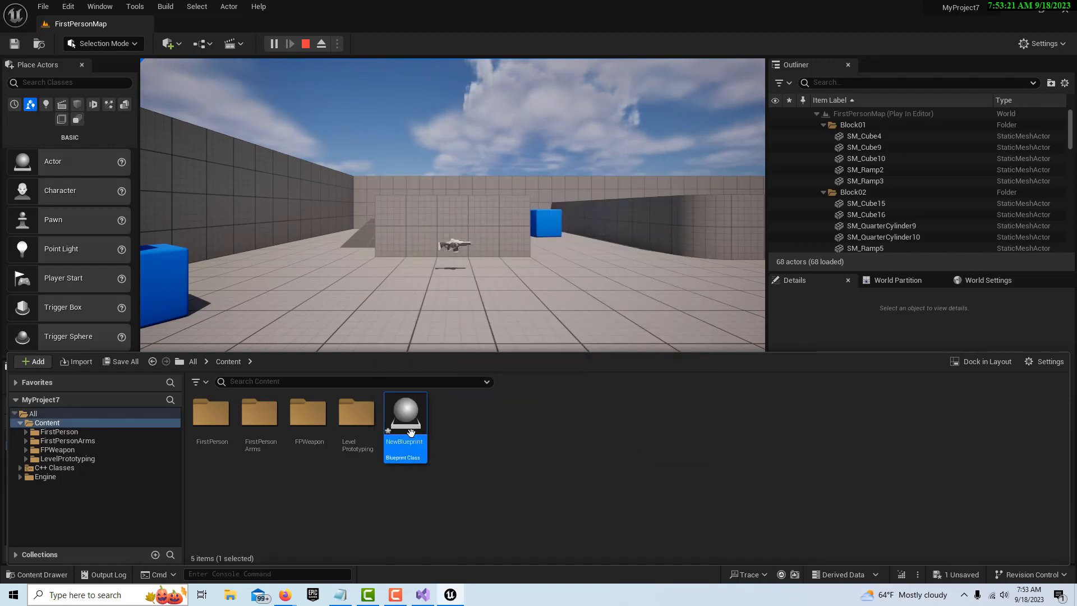
pyautogui.moveTo(405, 411)
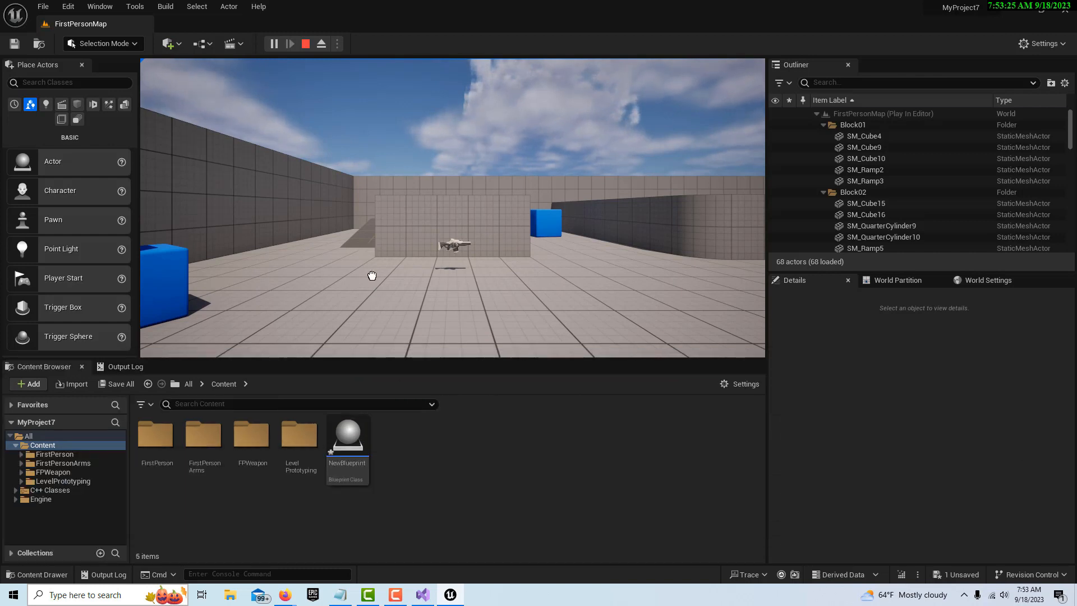
# Stop the play session and place a NewBlueprint instance into the First Person level.
pyautogui.click(347, 433)
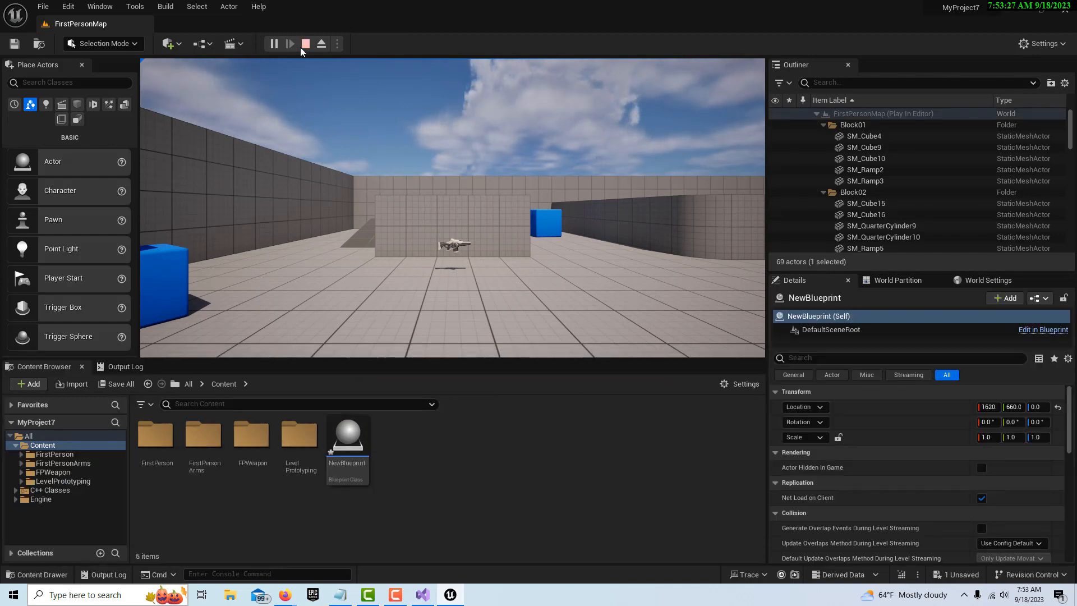
pyautogui.click(305, 44)
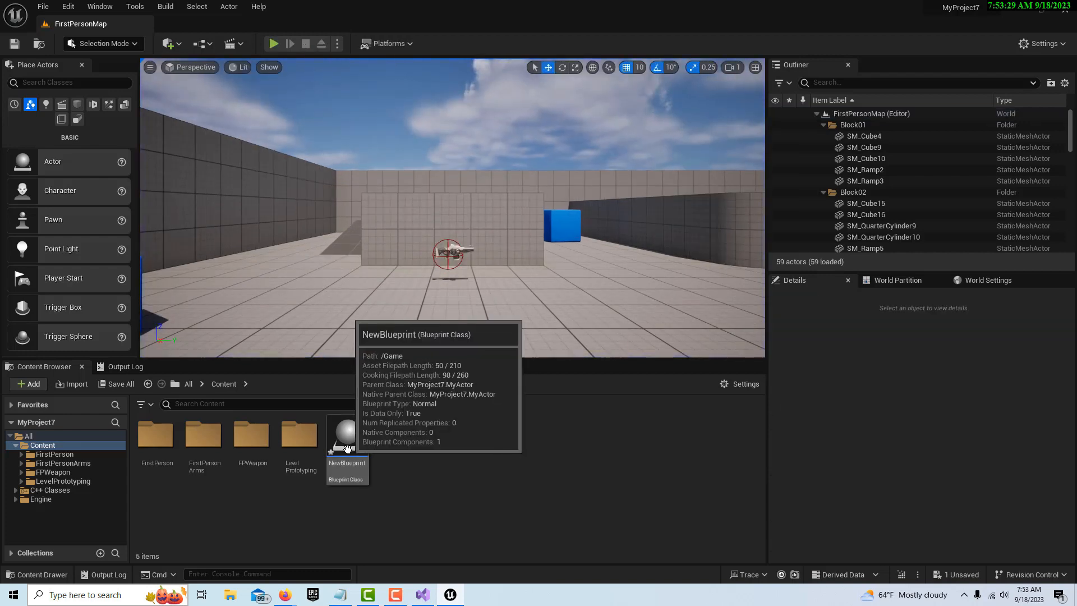
pyautogui.click(346, 437)
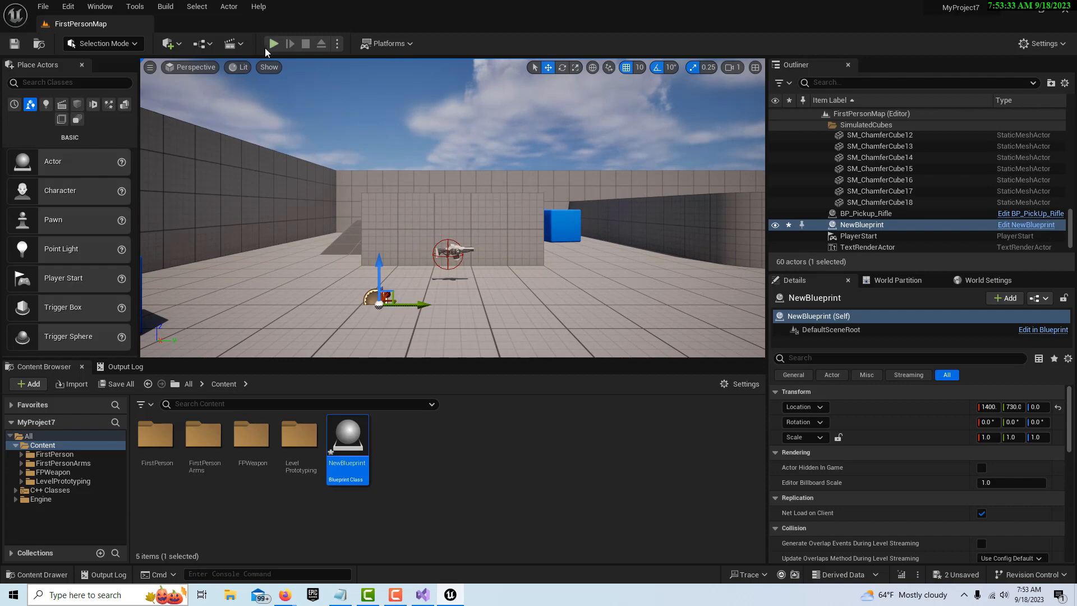
# Play the level and show the Output Log with the 'Hallo and Hello World' warning.
pyautogui.click(271, 44)
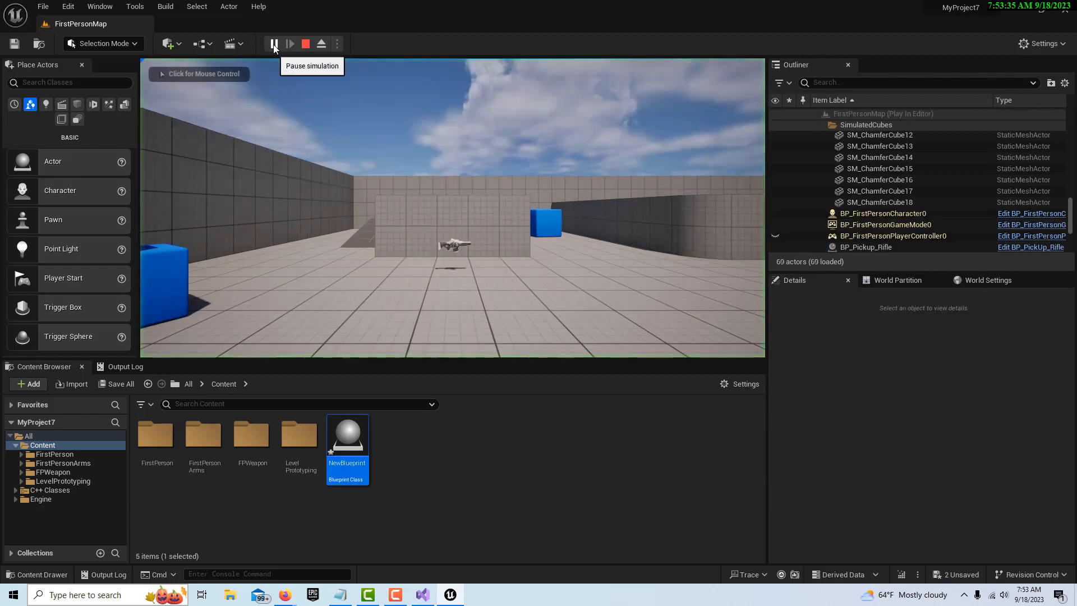
pyautogui.moveTo(104, 574)
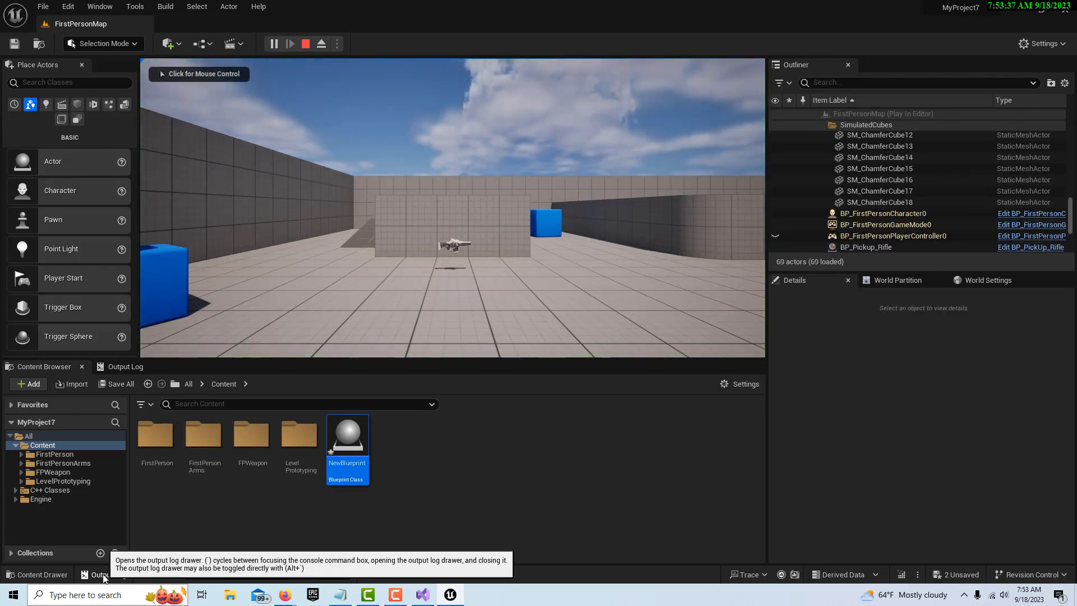
pyautogui.click(100, 575)
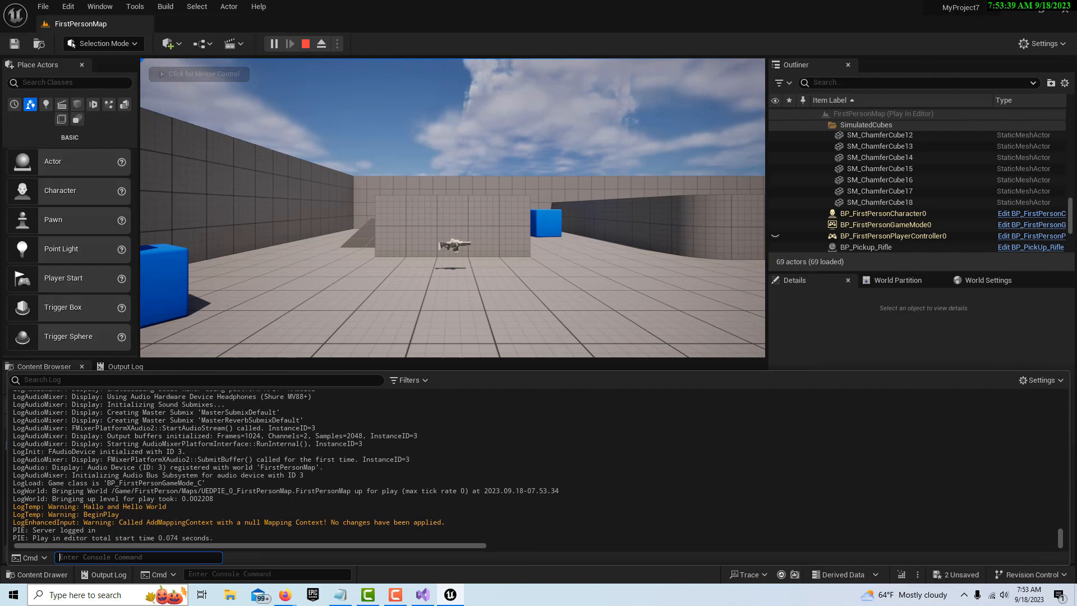